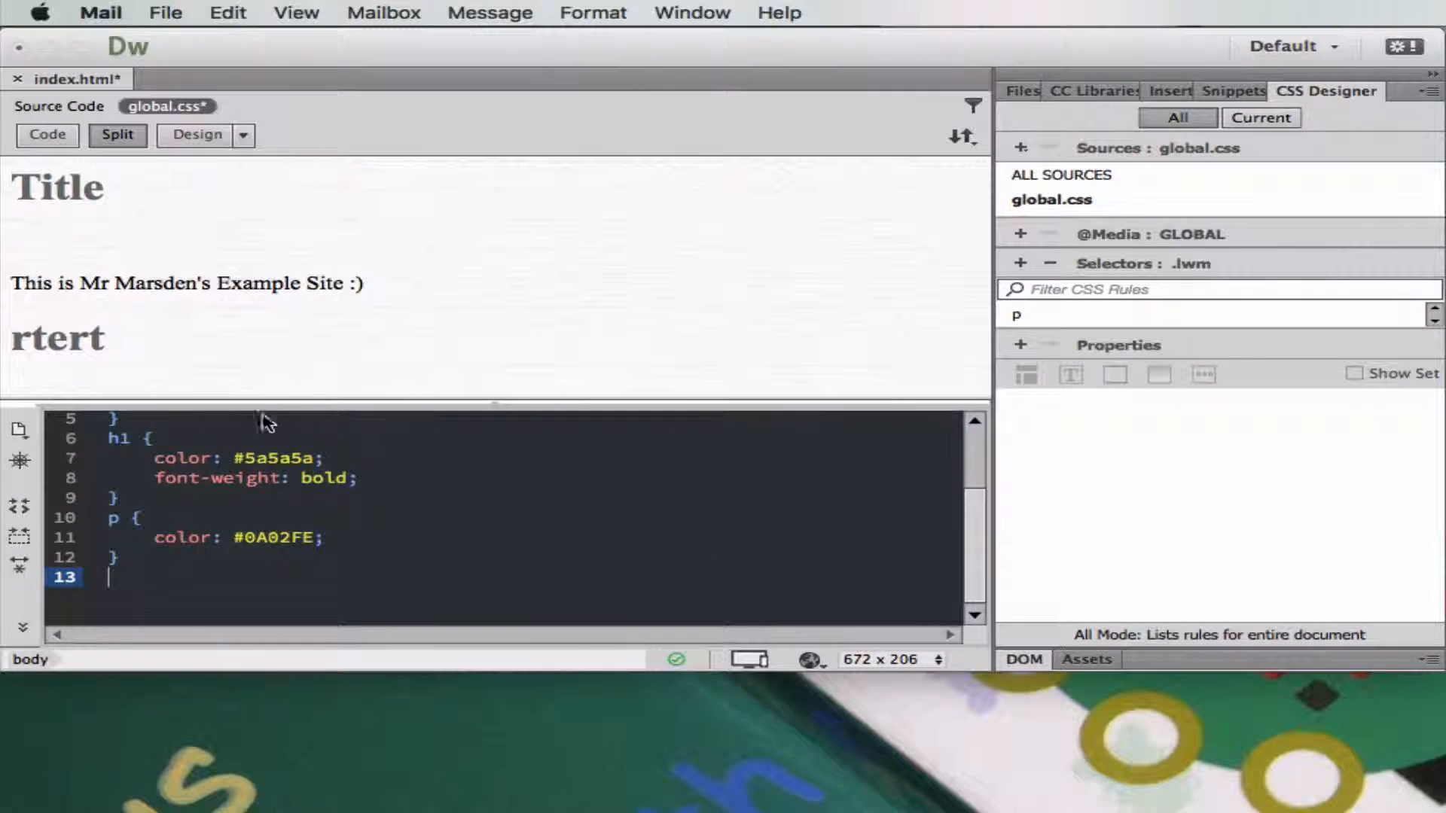
mouse_move(364, 505)
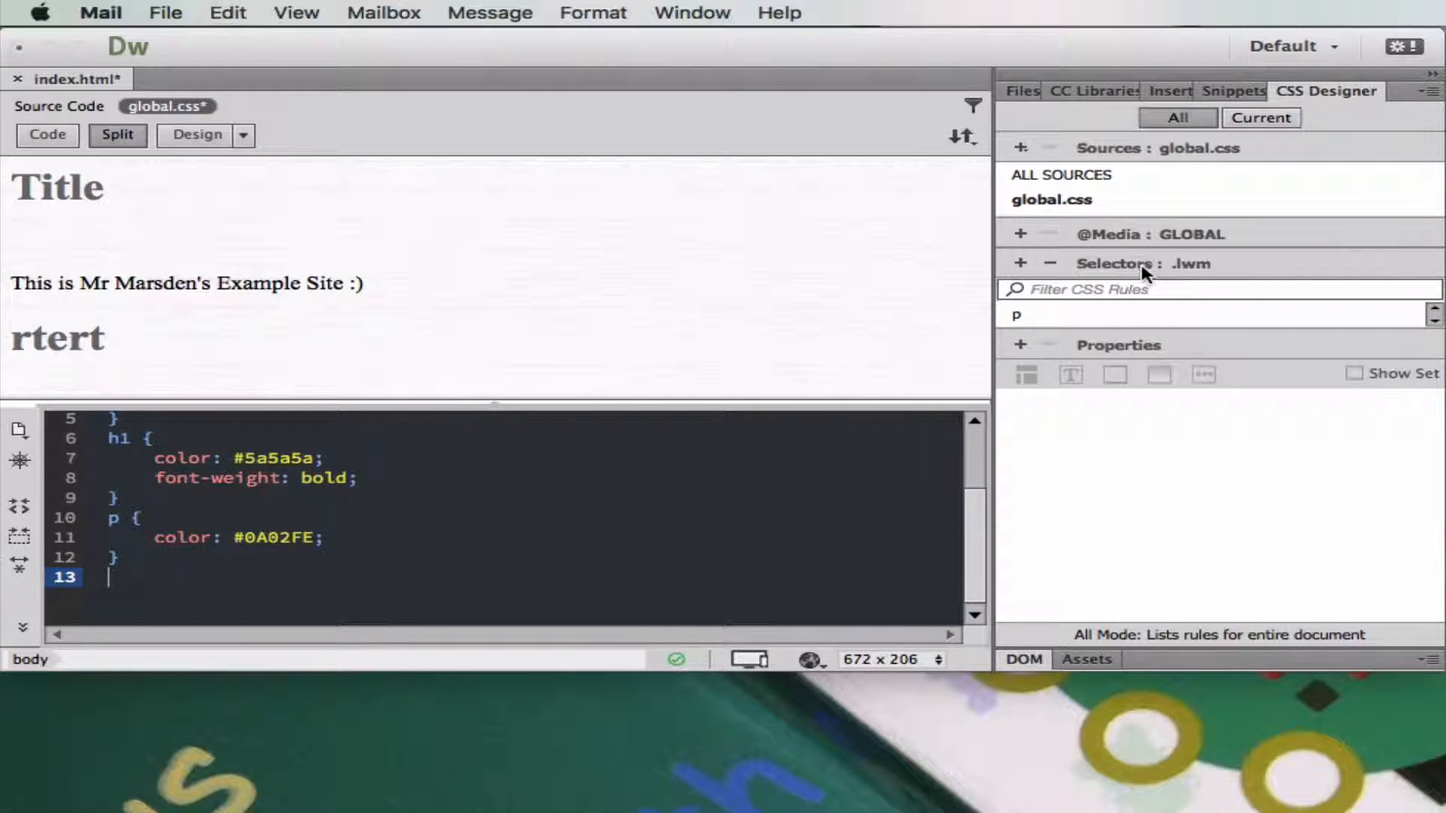
mouse_move(1102, 358)
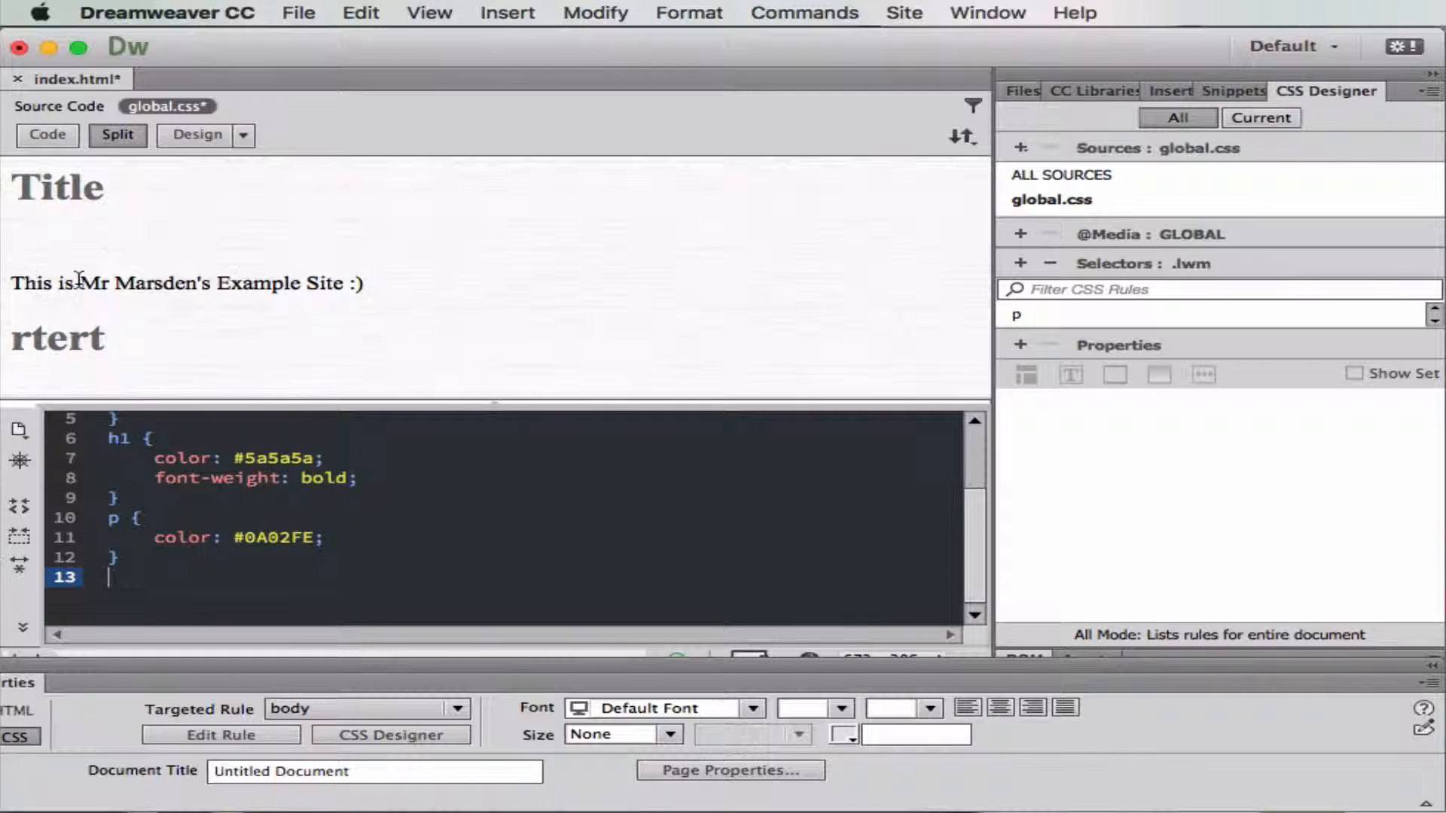
Select the heading text and switch index.html to its HTML source view.
double_click(144, 283)
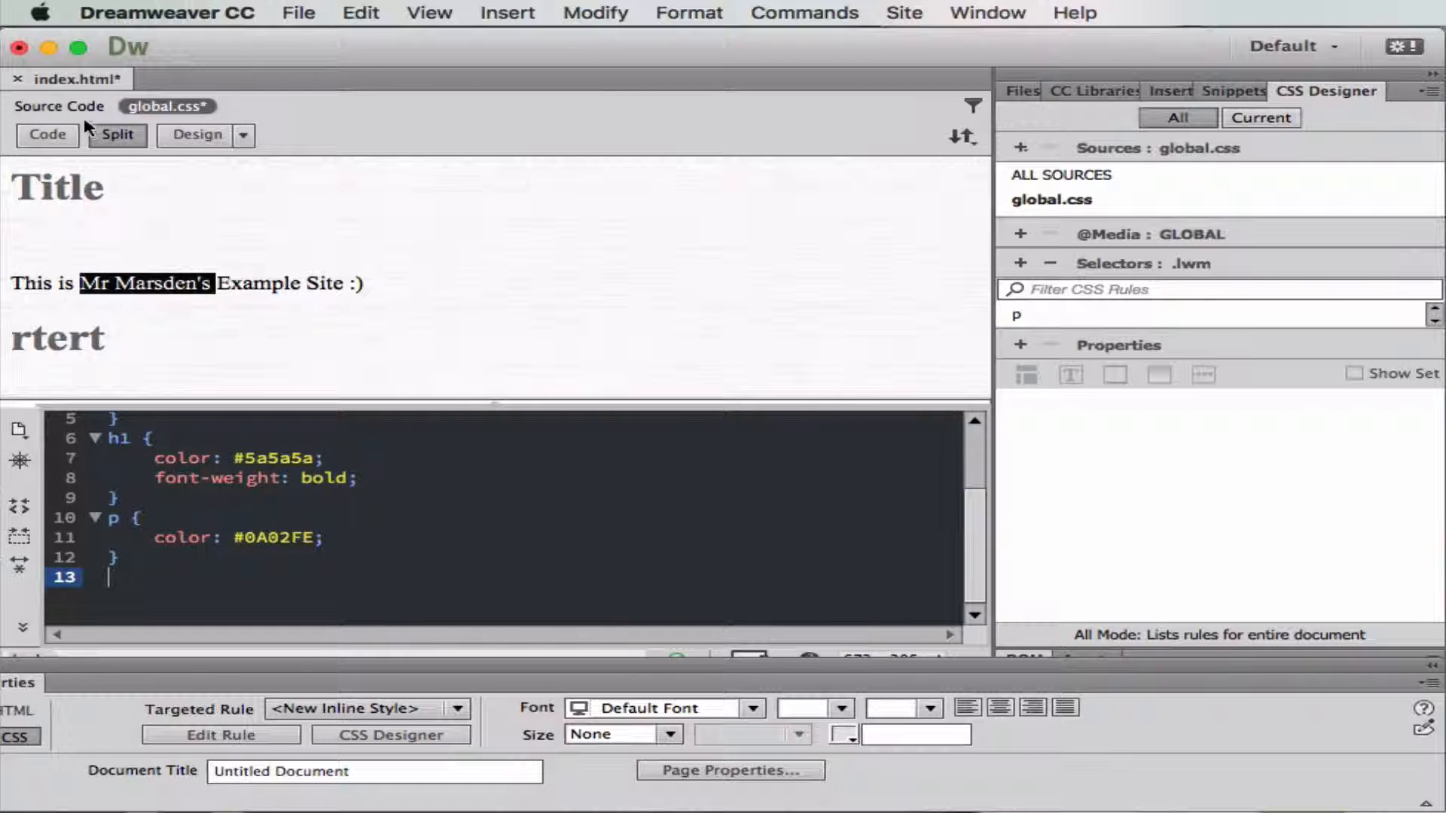
click(59, 106)
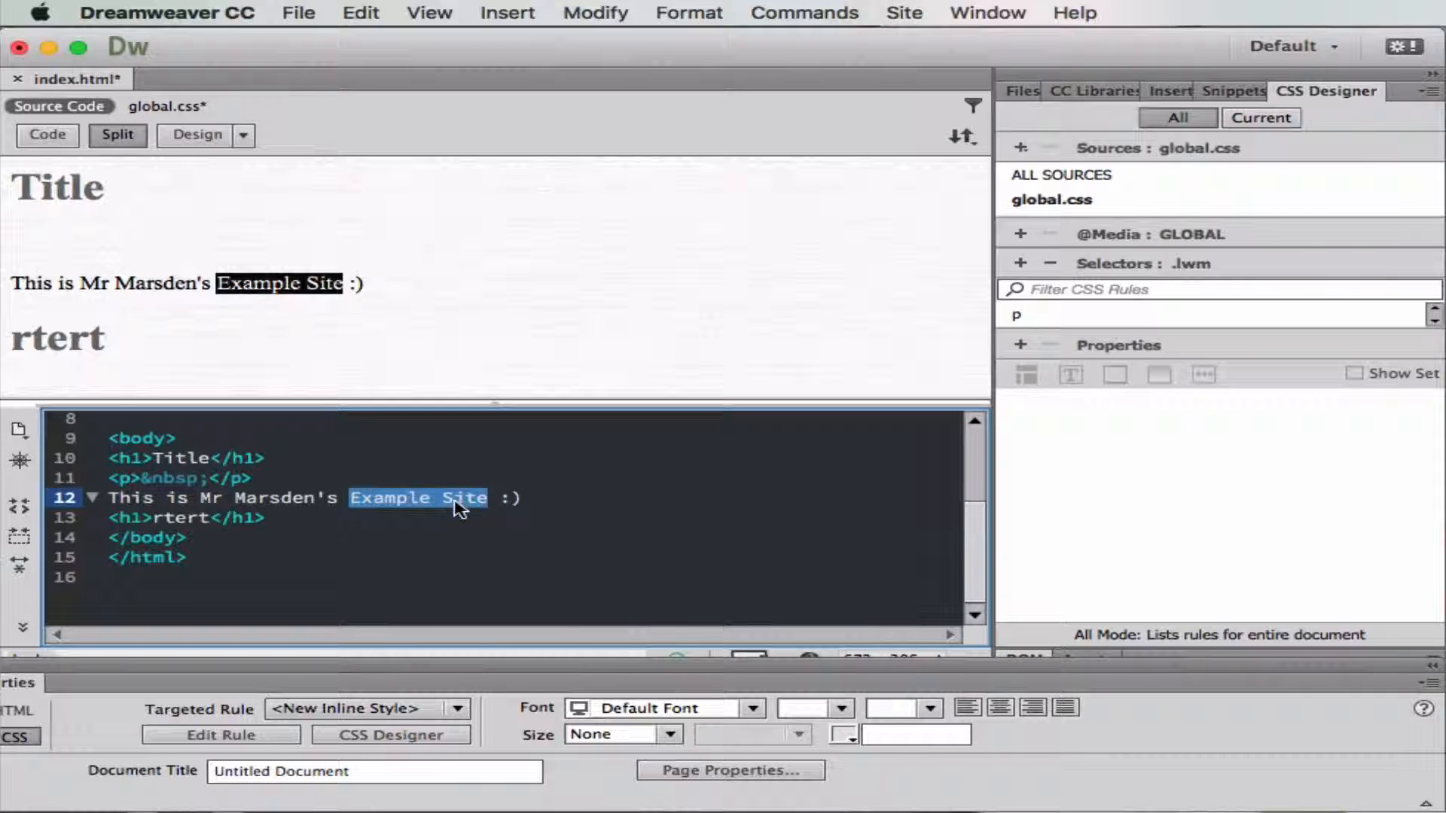
mouse_move(391, 452)
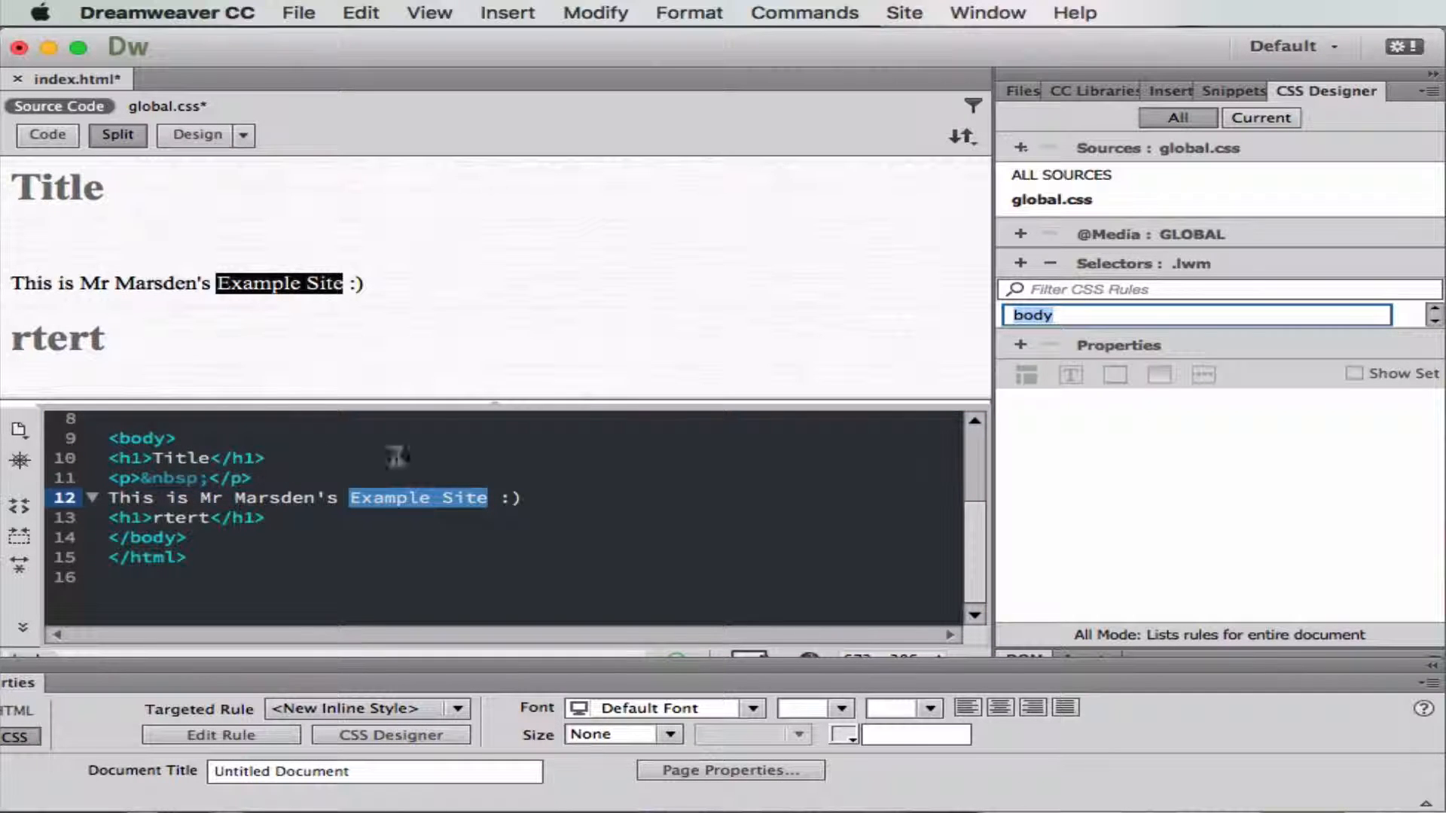
mouse_move(1028, 374)
text(.)
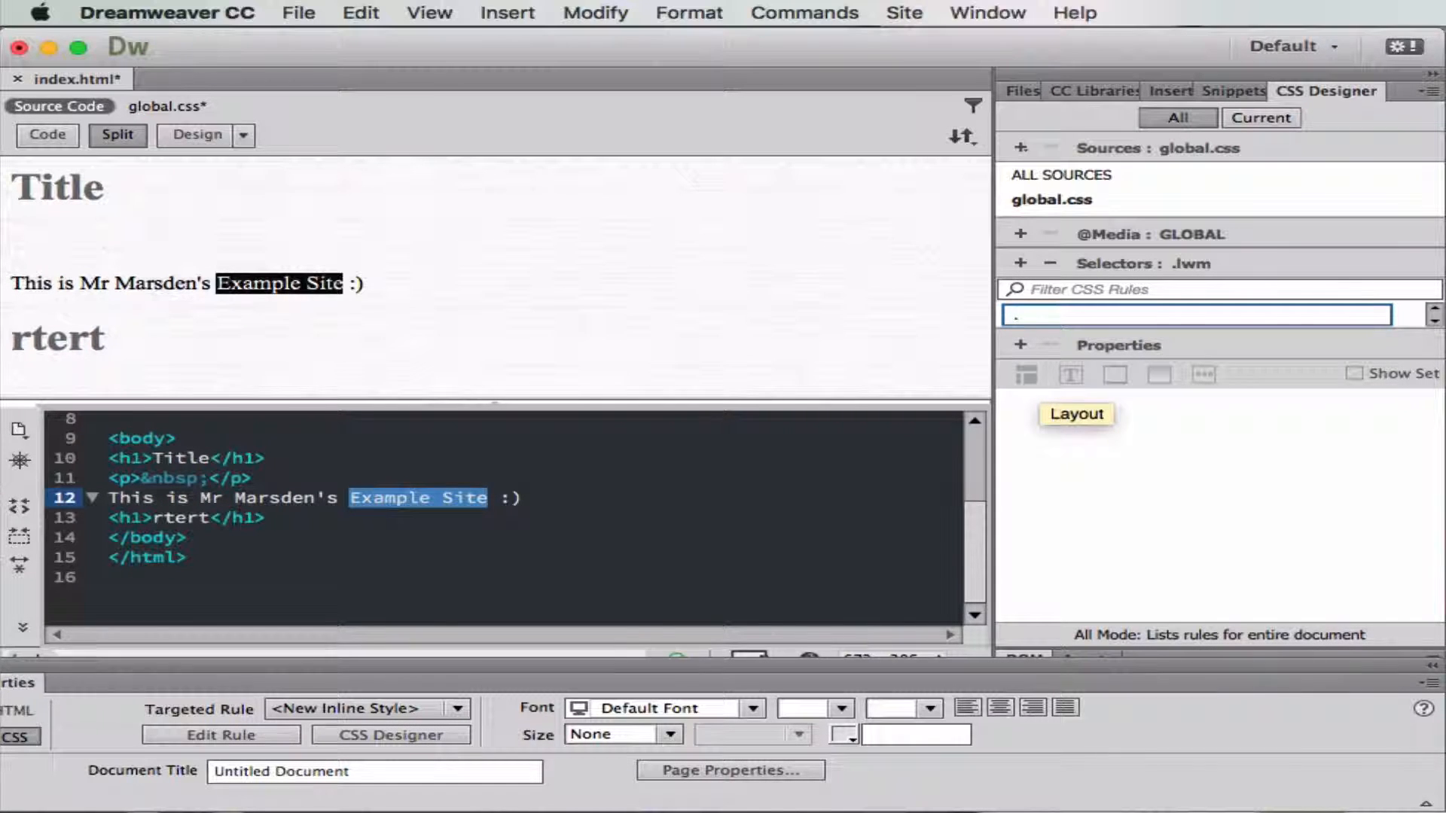
Add a new .marsden class selector to global.css.
text(M)
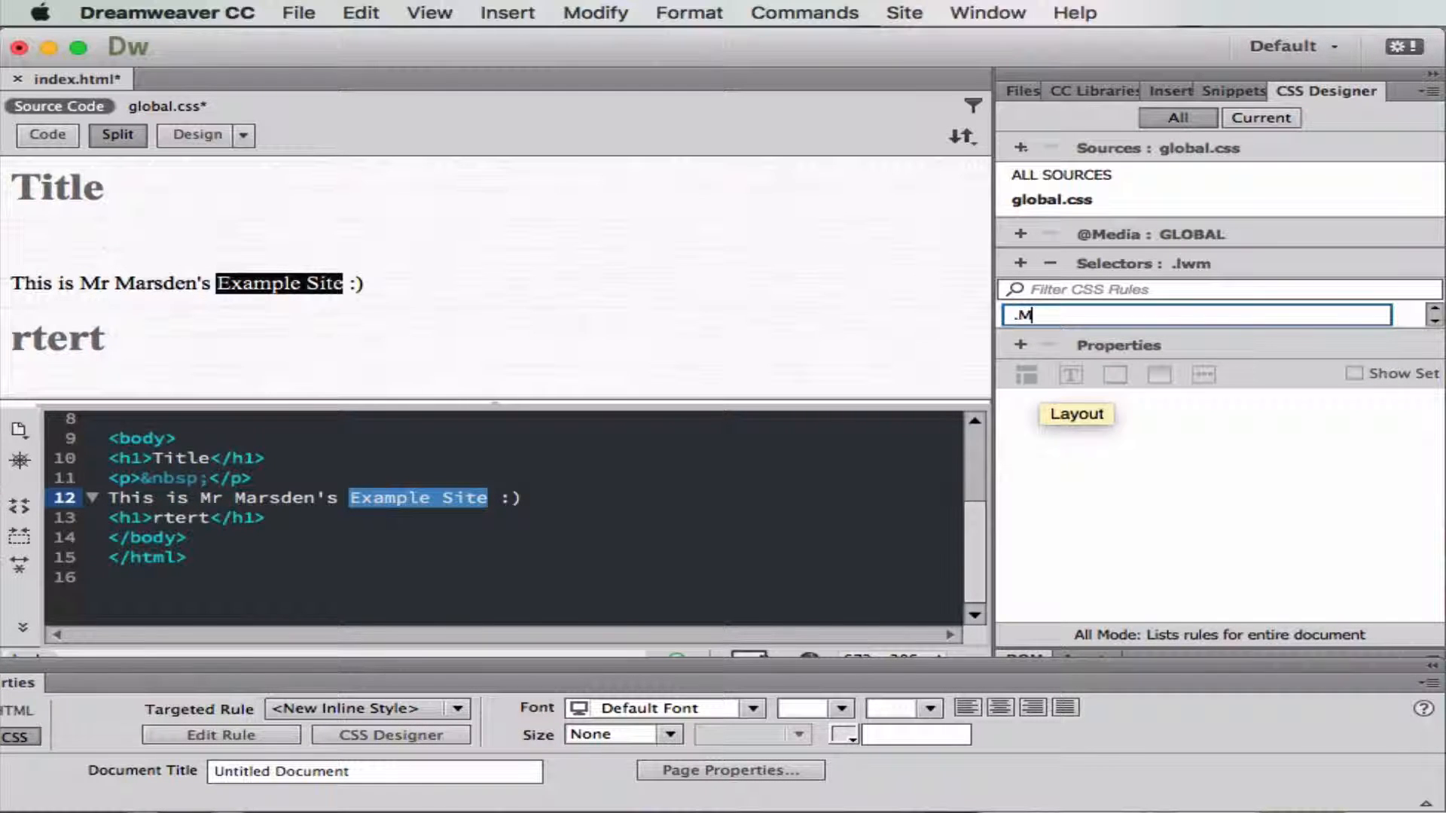
text(arsden)
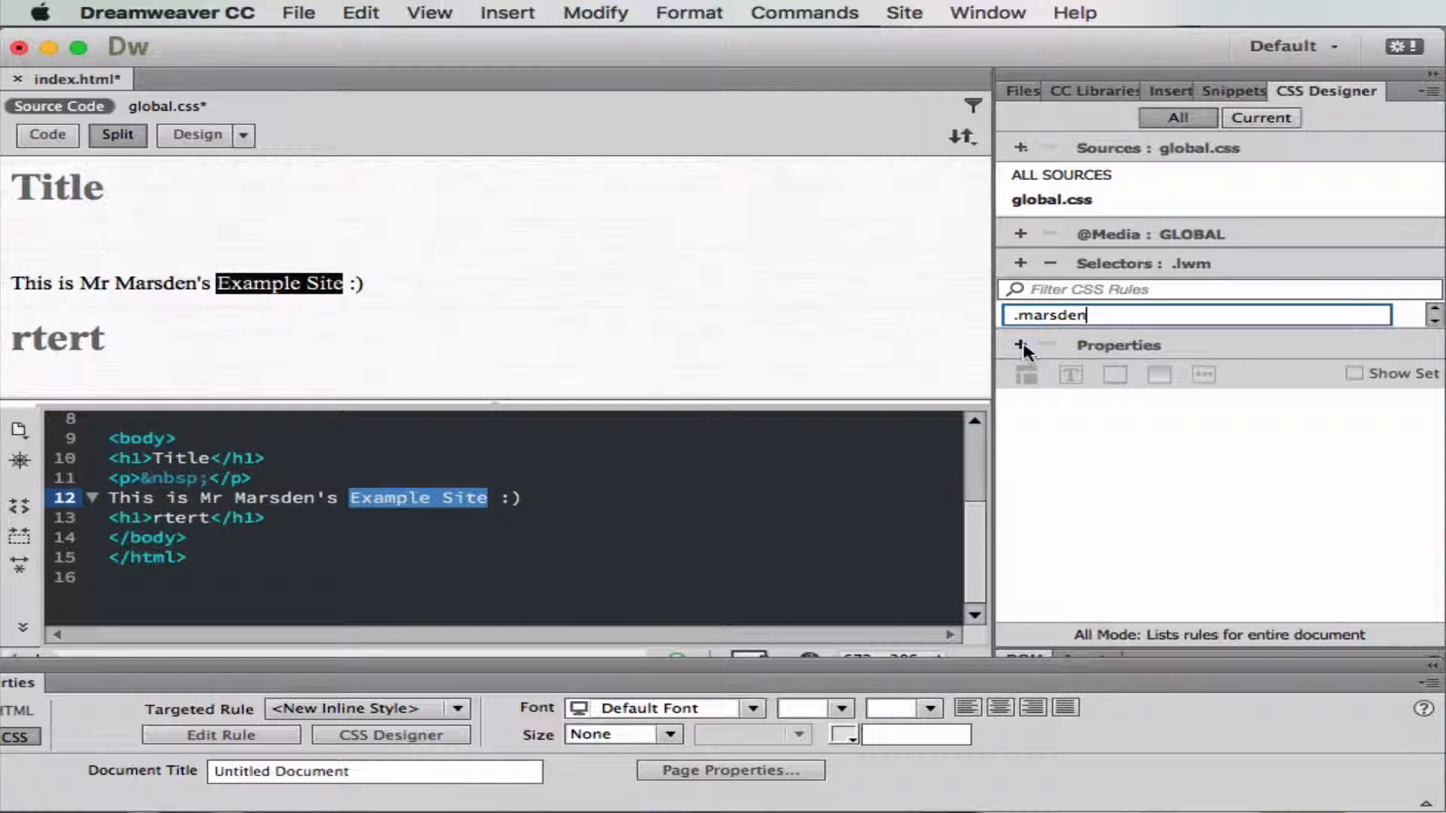
key(Return)
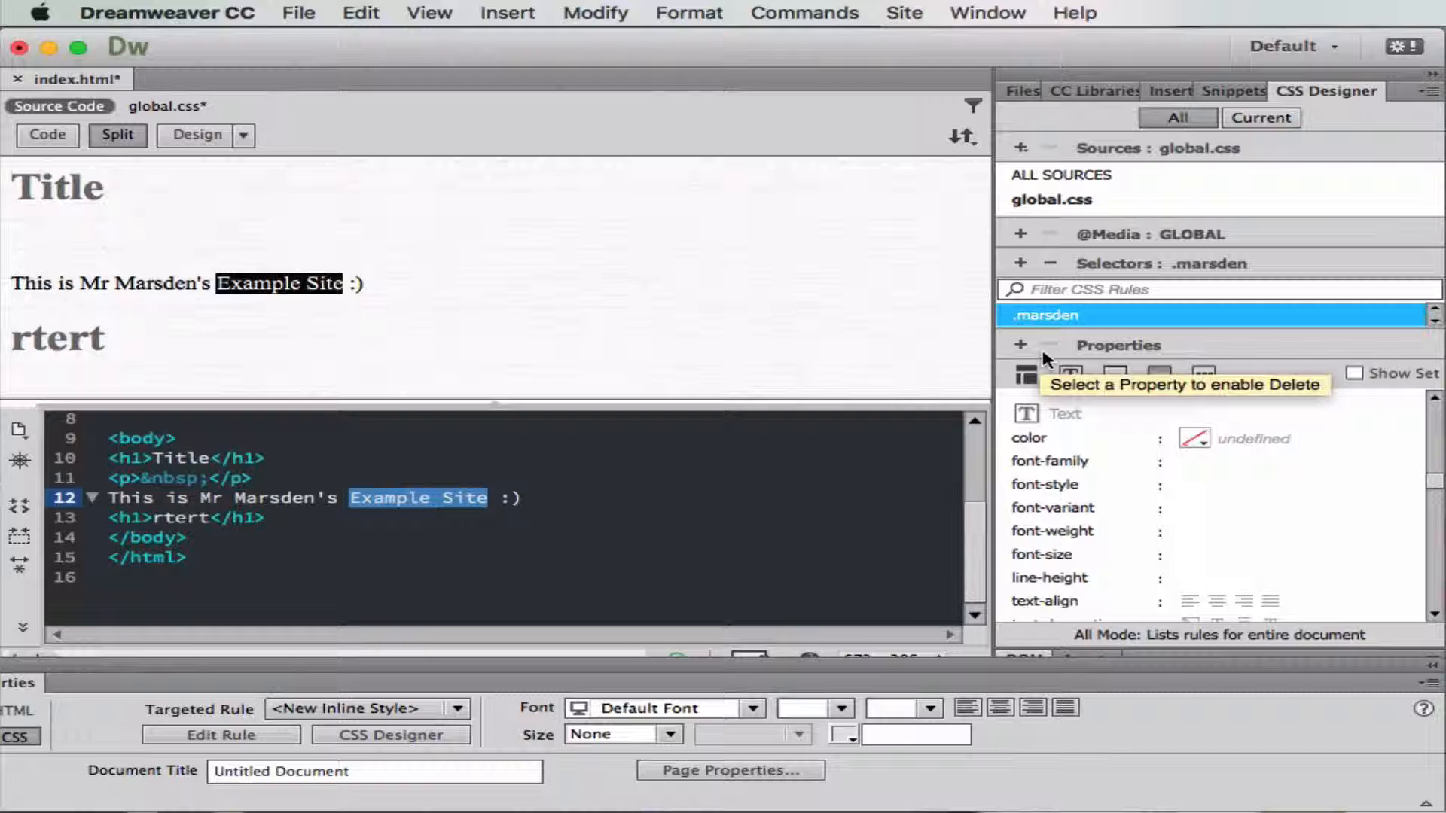
mouse_move(1055, 413)
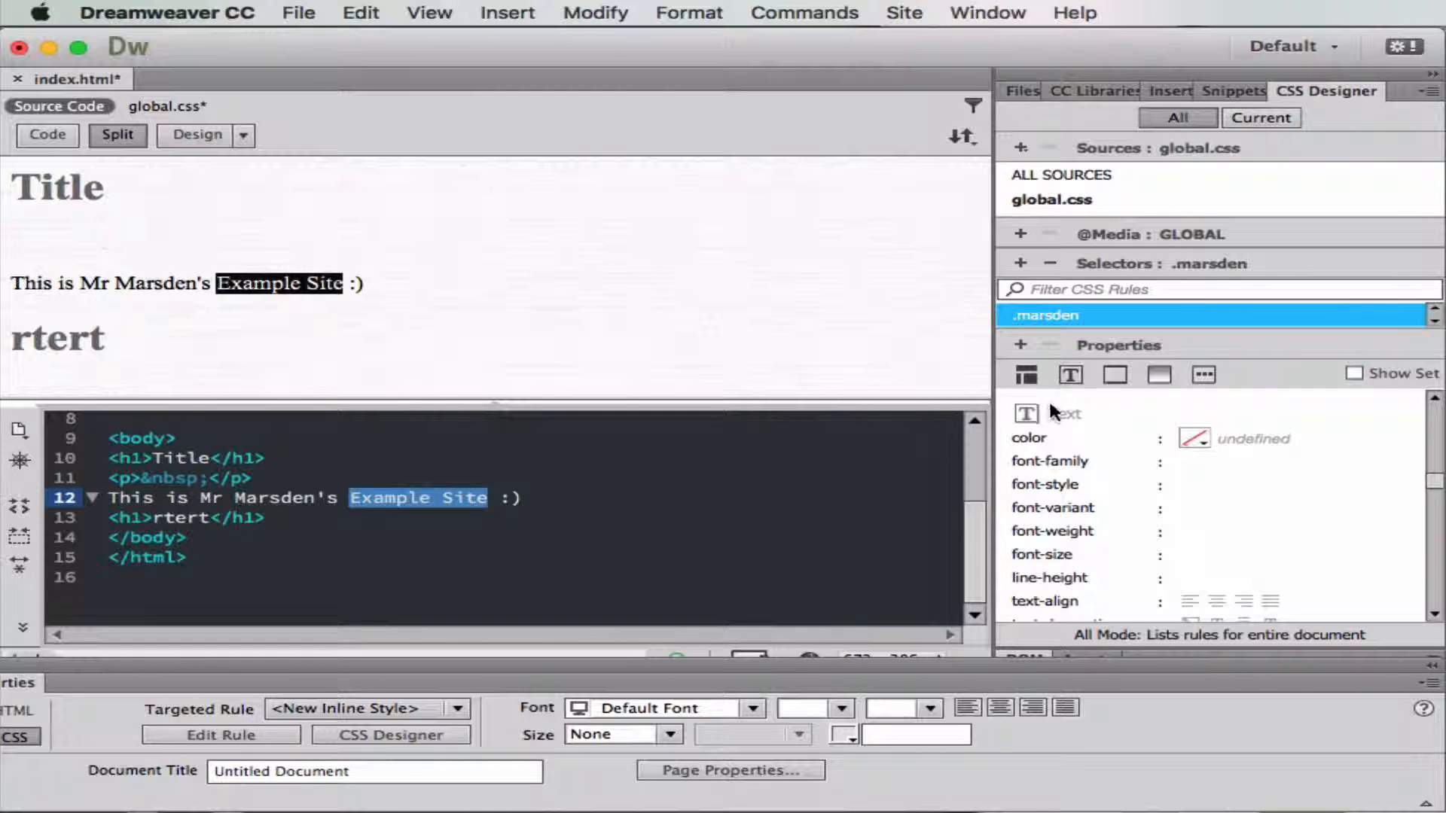
Give .marsden a purple #C300FF colour and an x-large font size.
click(1193, 438)
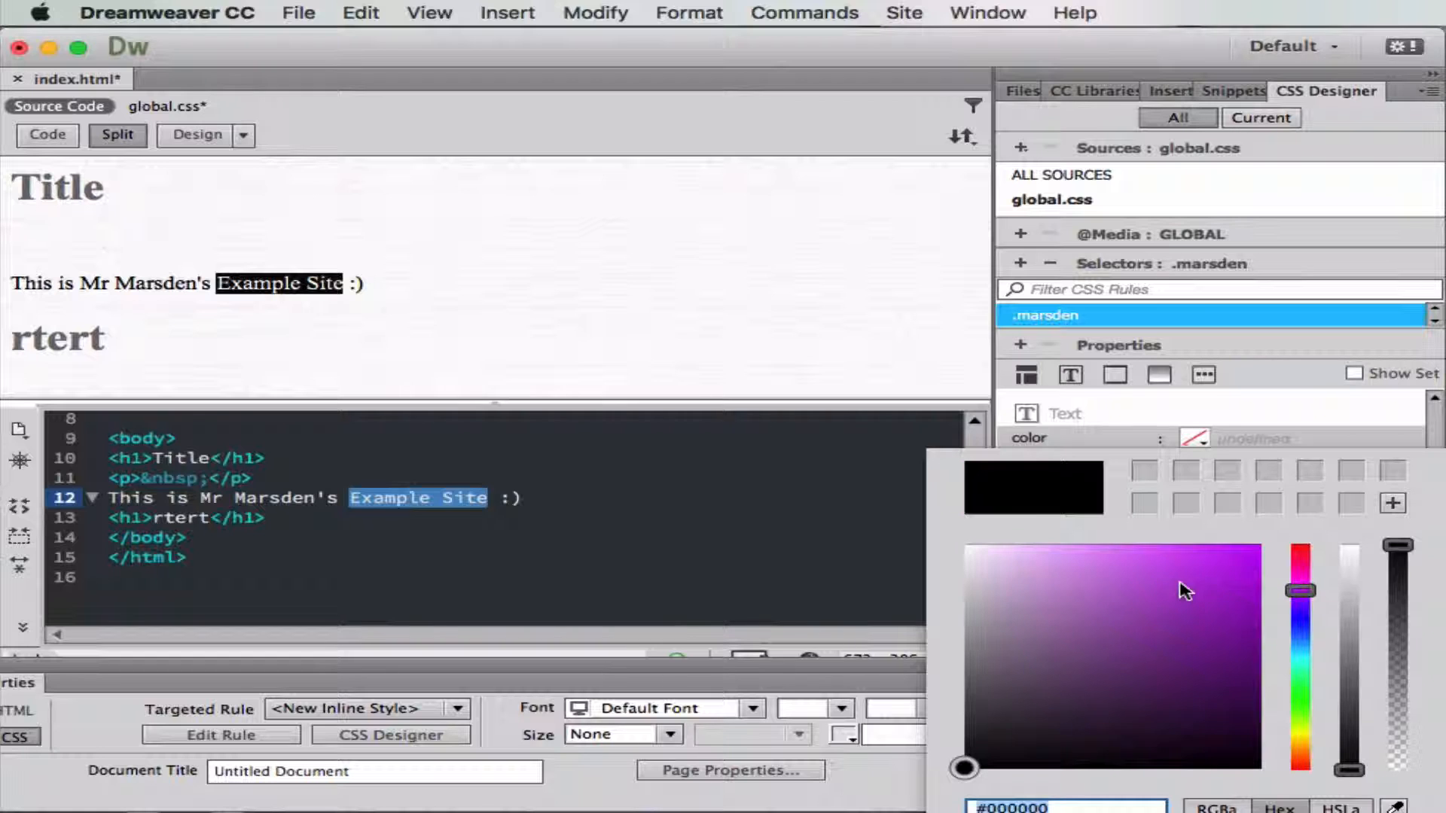
click(1260, 543)
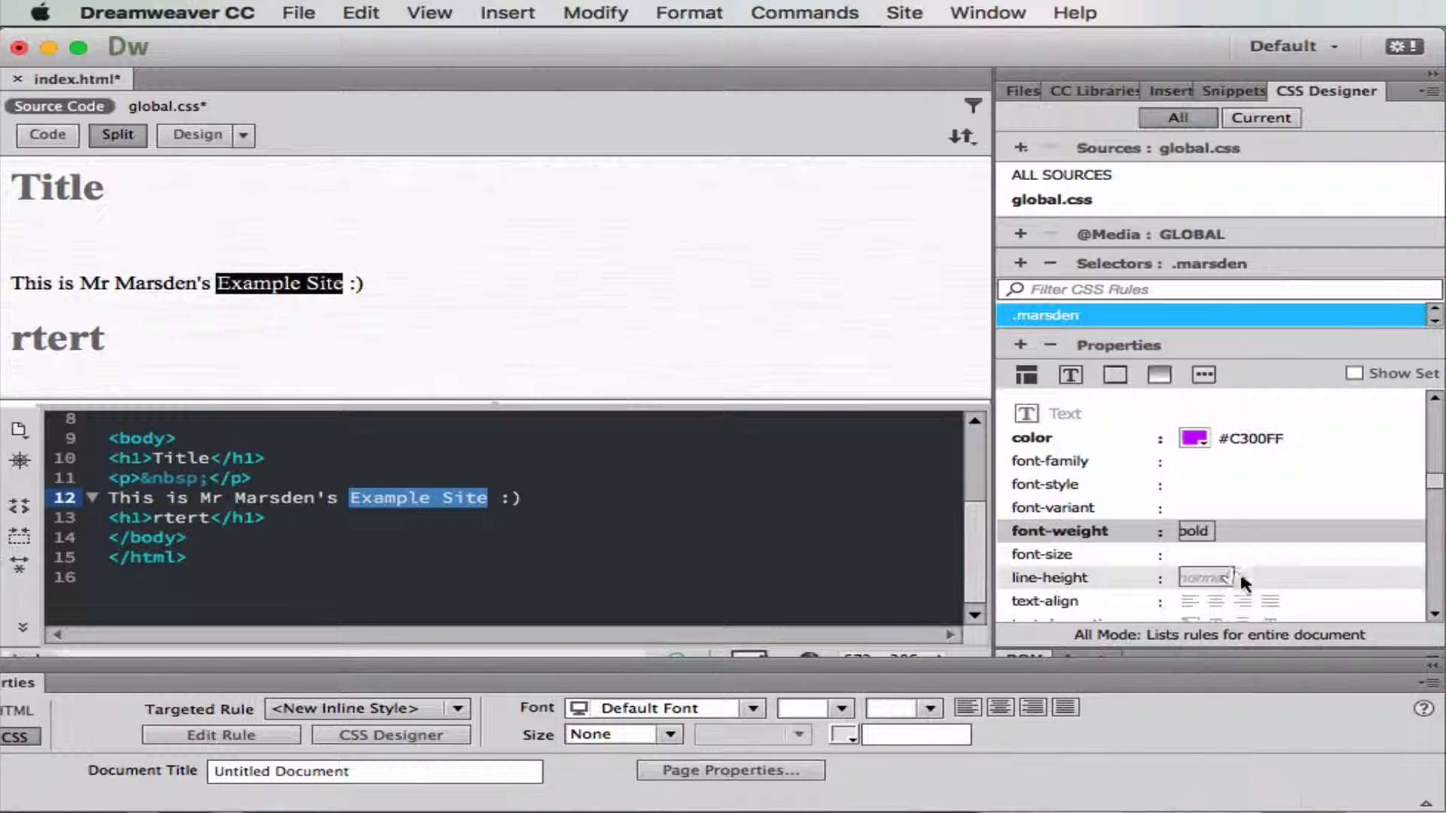
click(1208, 554)
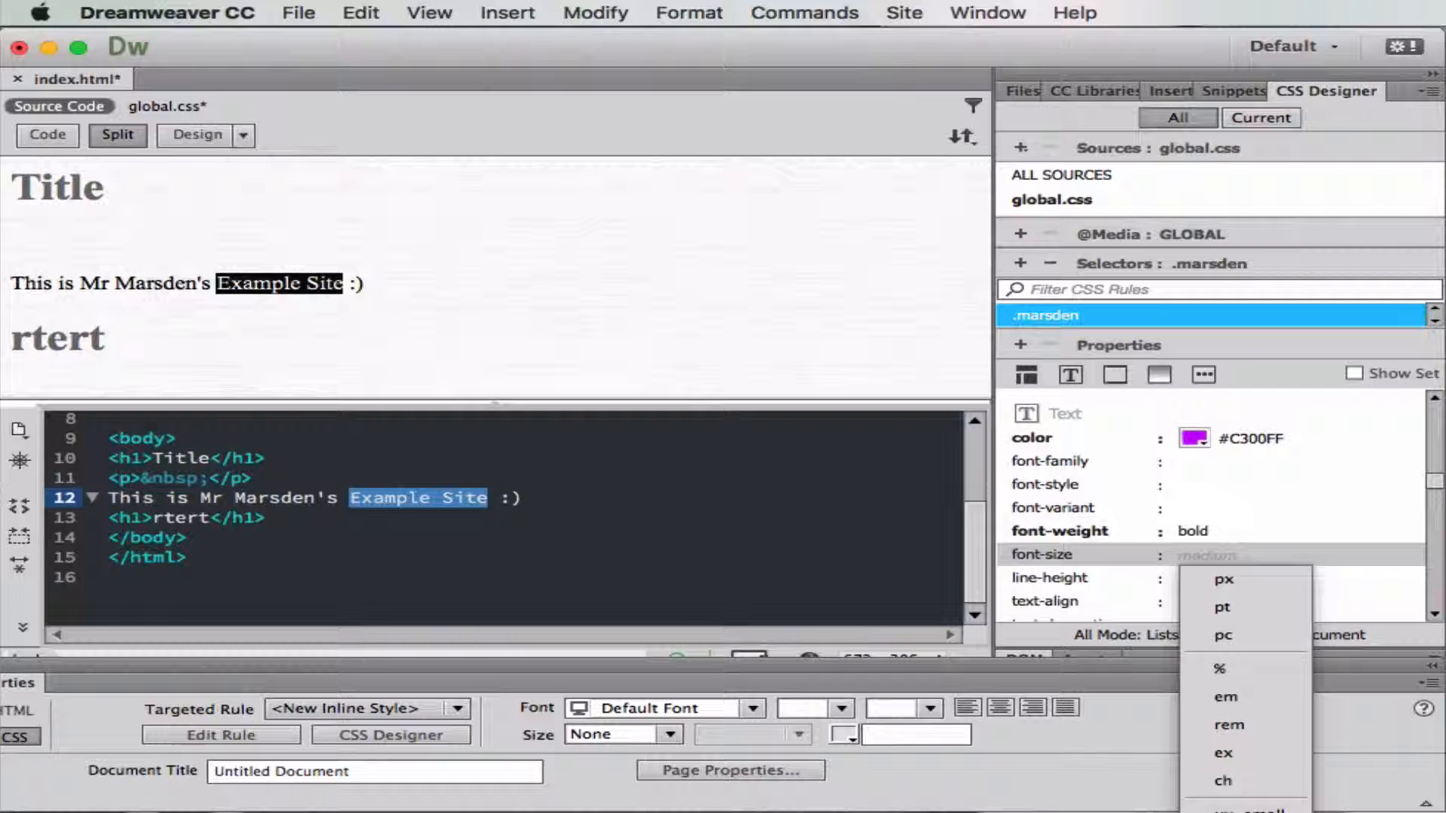
click(1206, 554)
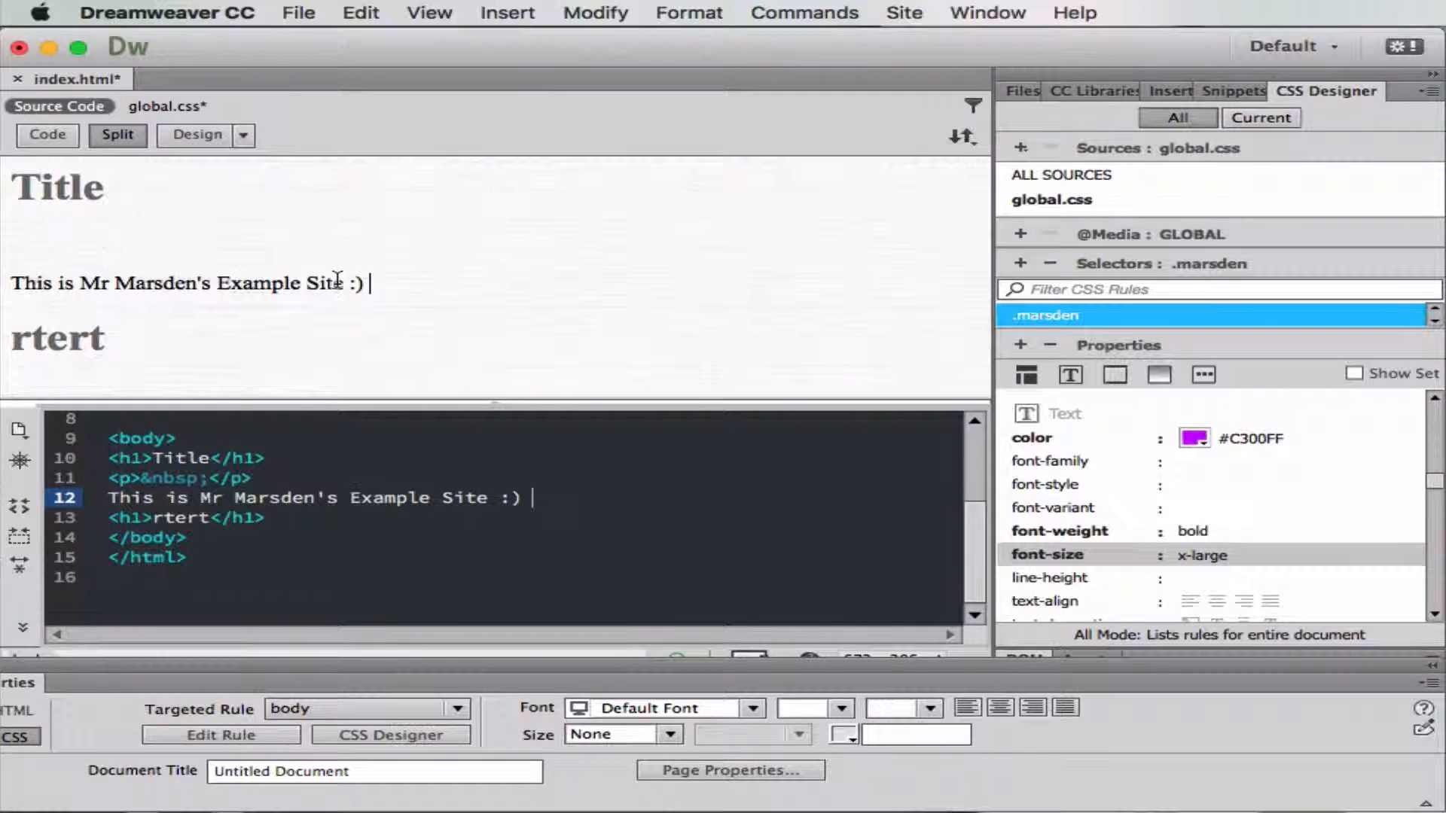
Apply the marsden class to the words Example Site via Targeted Rule.
double_click(257, 283)
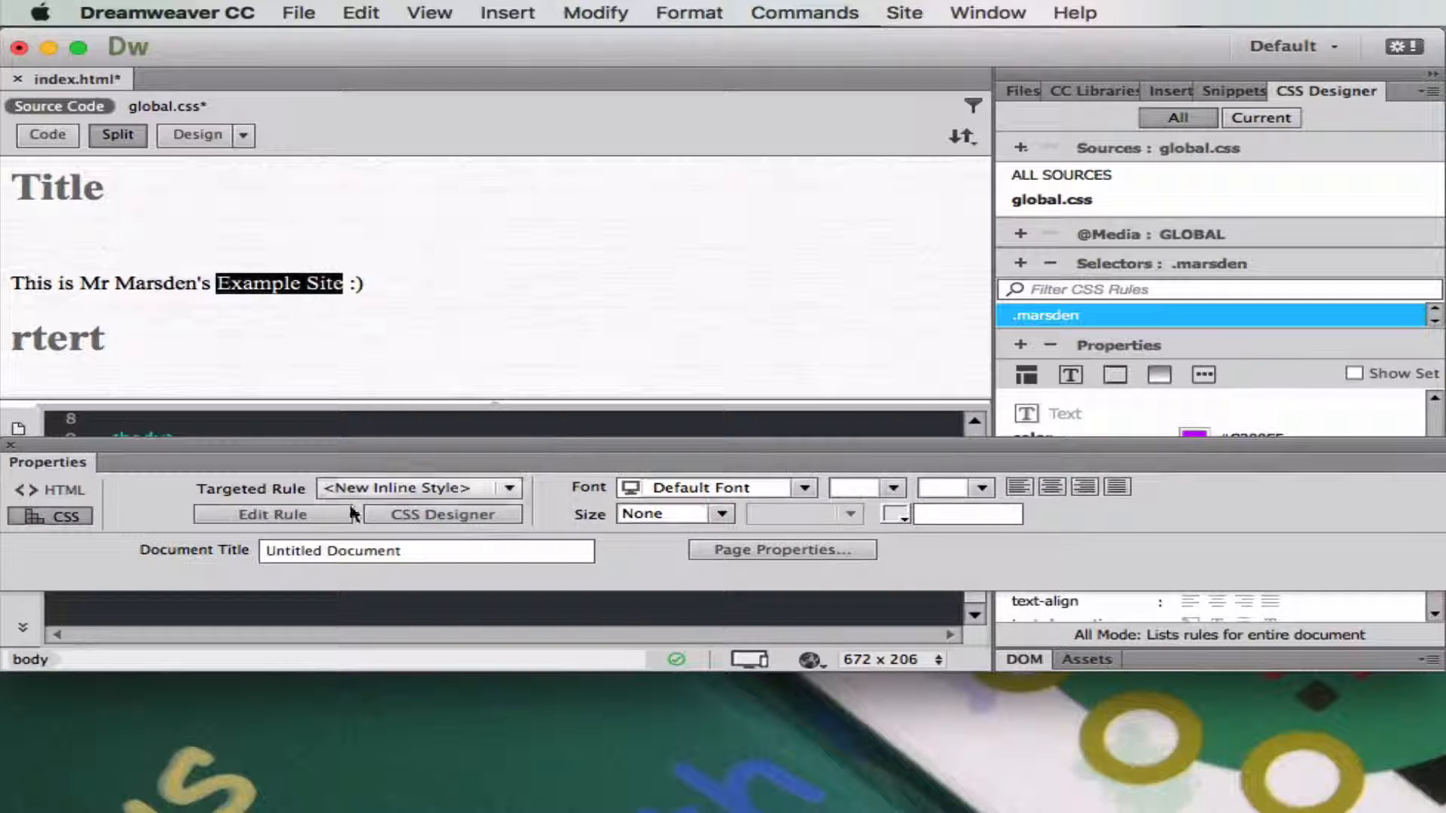
mouse_move(110, 563)
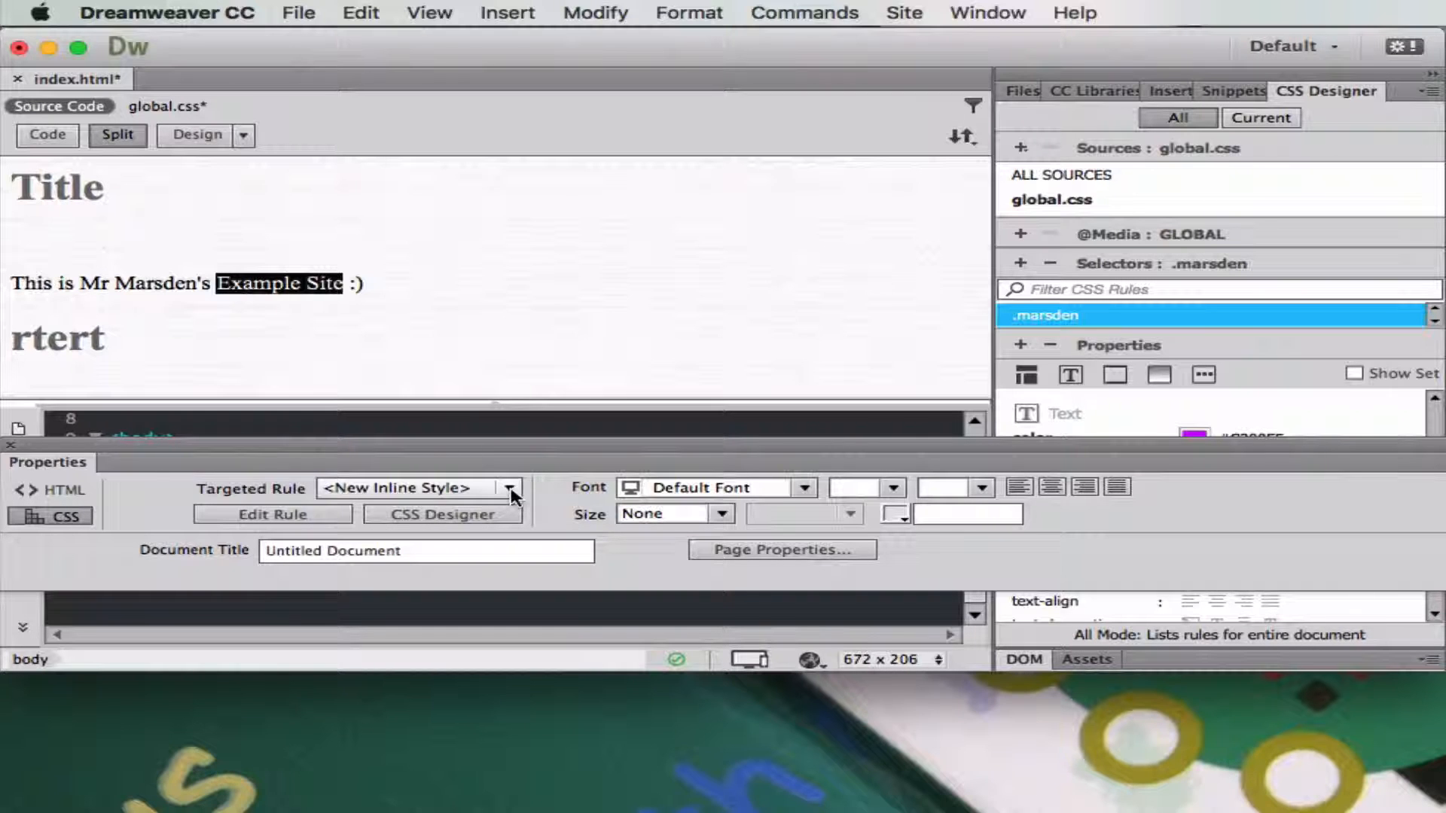
click(510, 489)
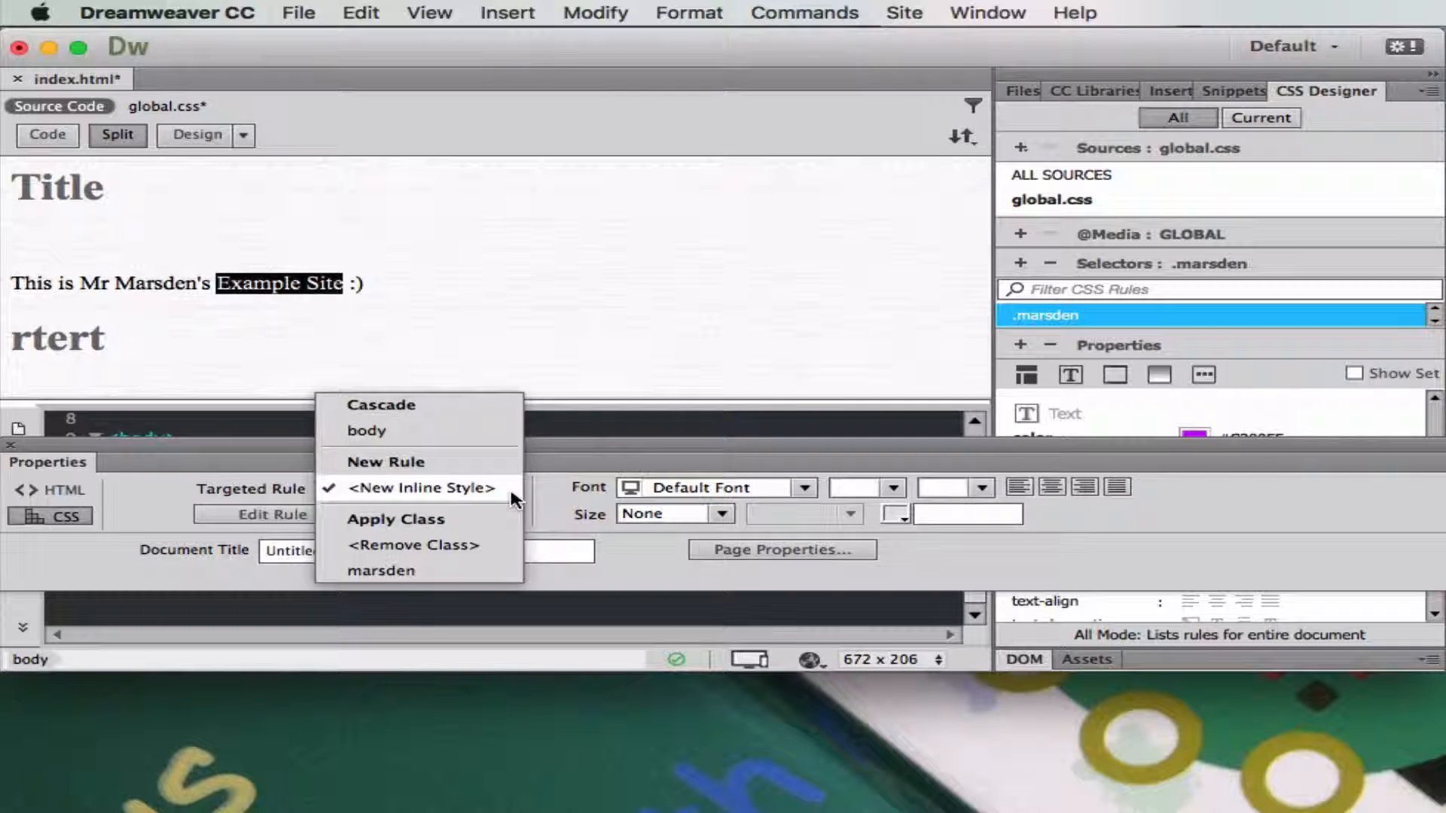
mouse_move(422, 579)
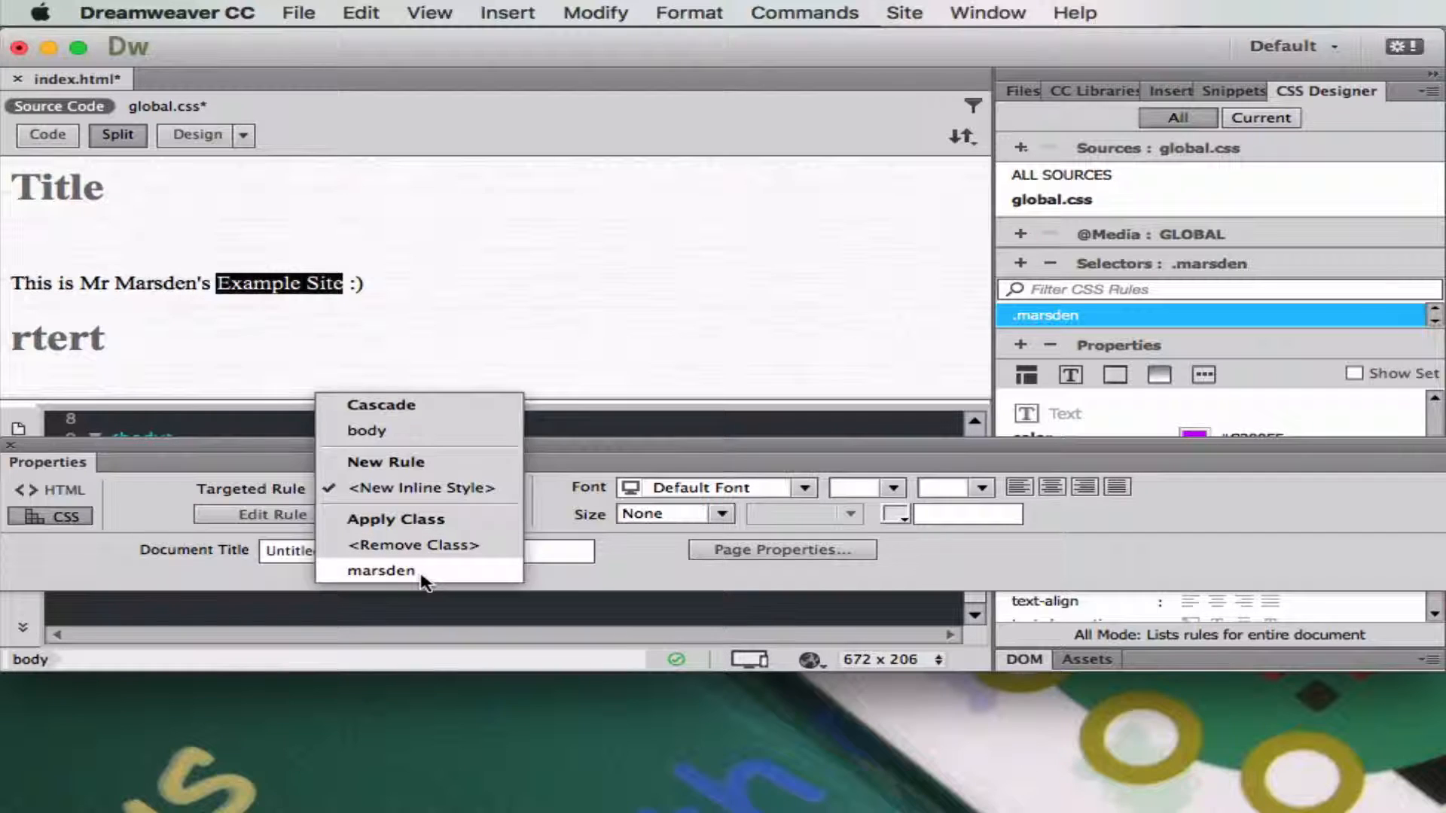
mouse_move(350, 576)
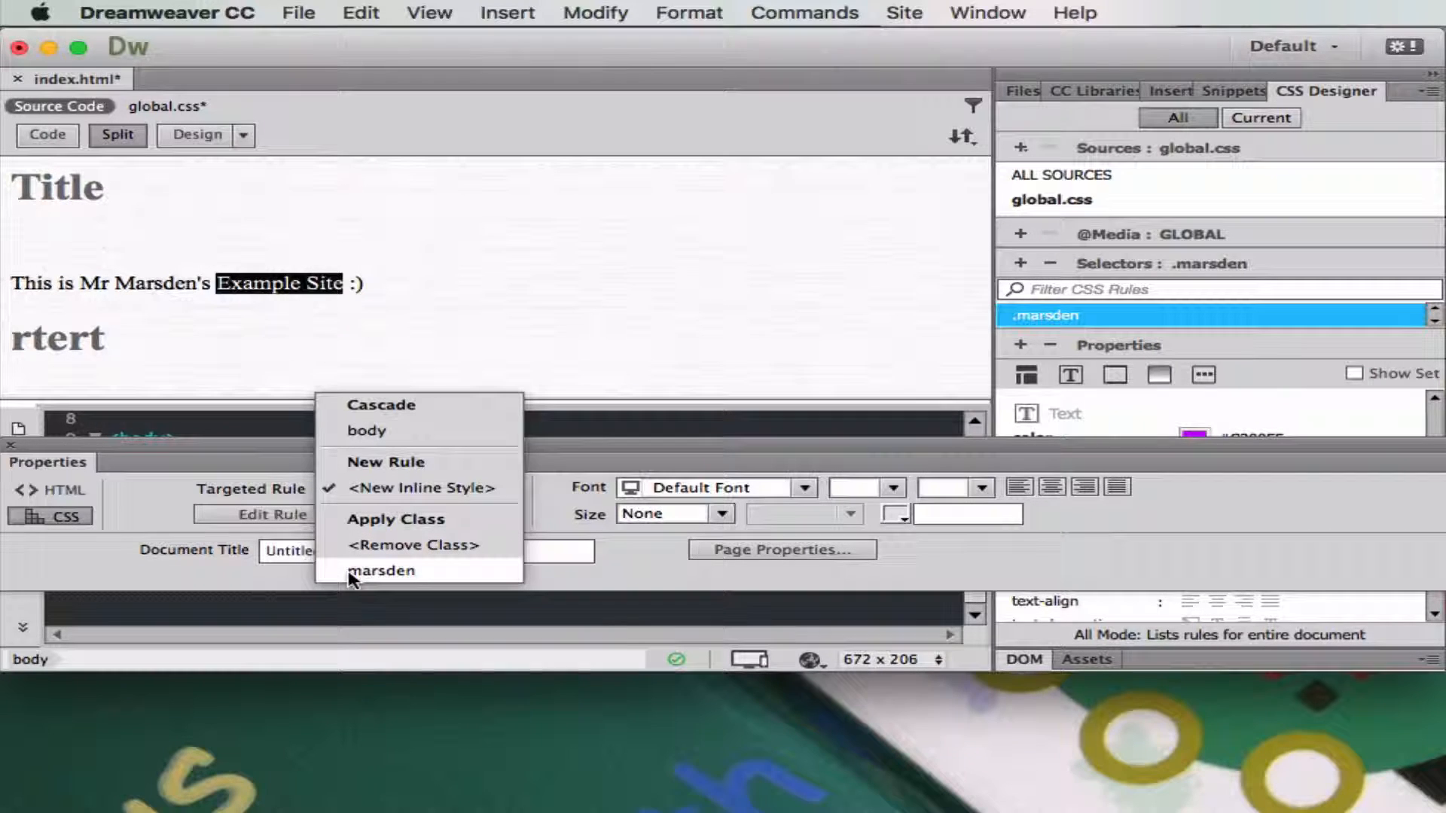
click(381, 570)
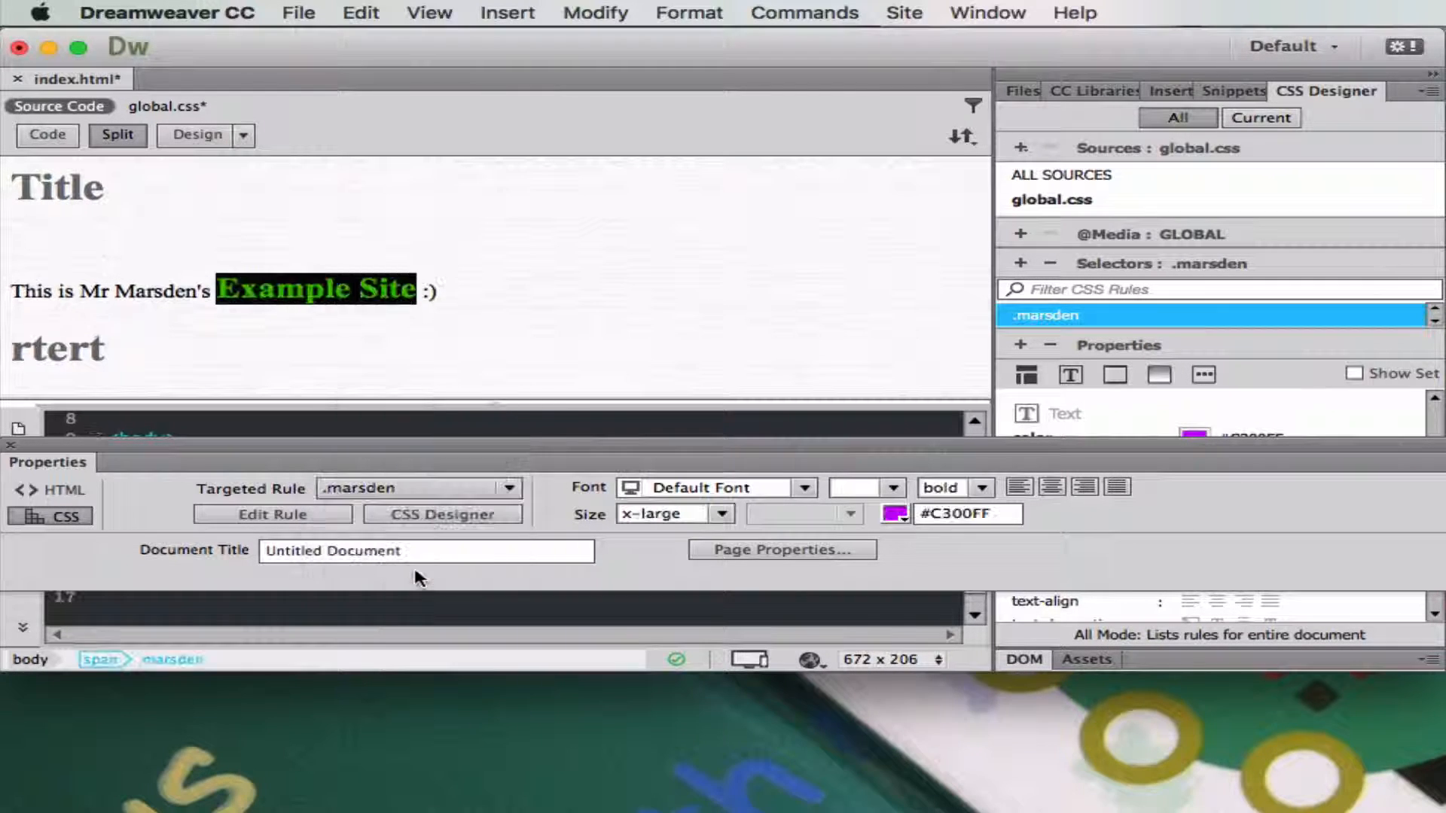
Select the word Mr so it can take the marsden class too.
click(55, 349)
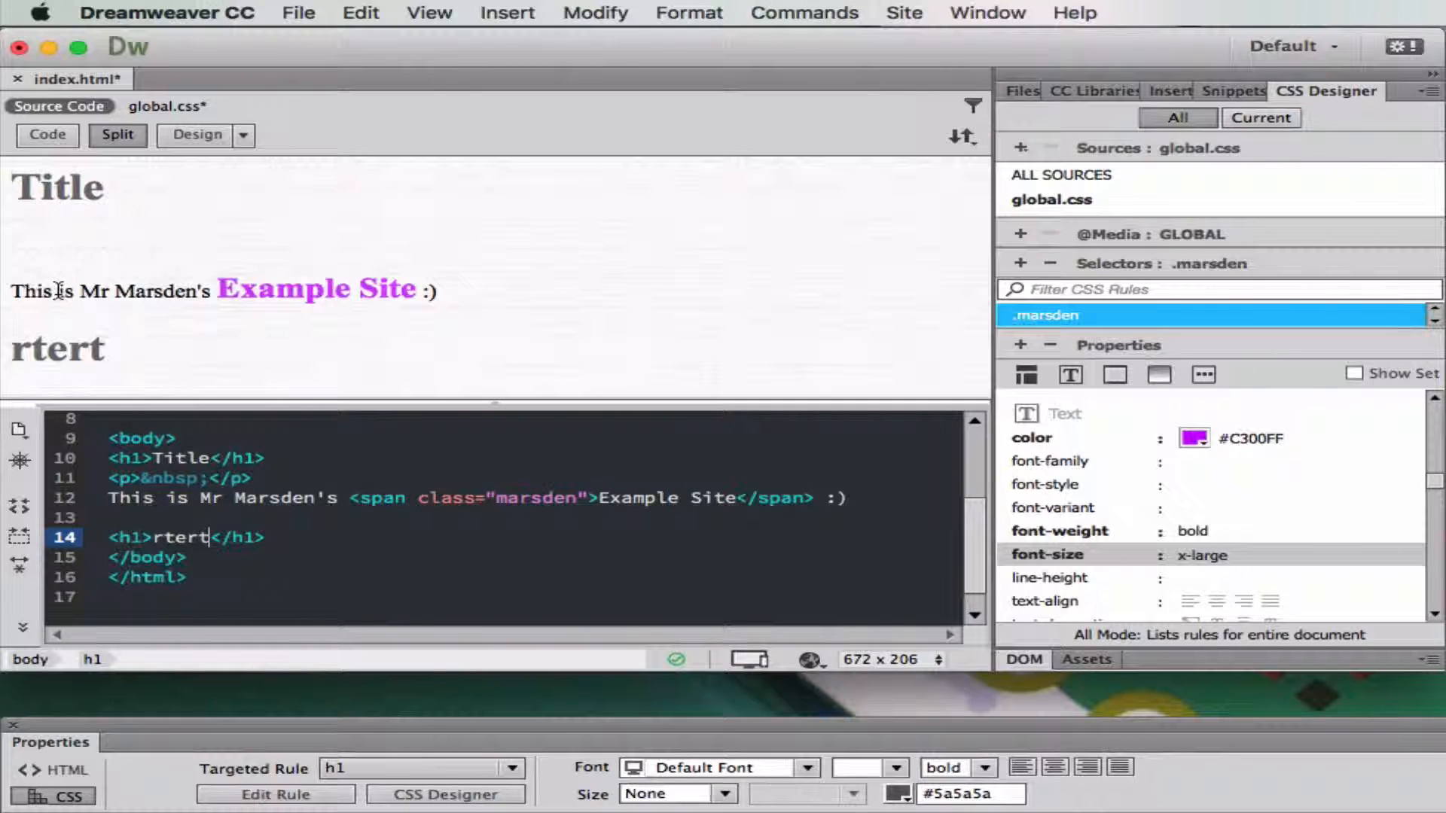
double_click(92, 291)
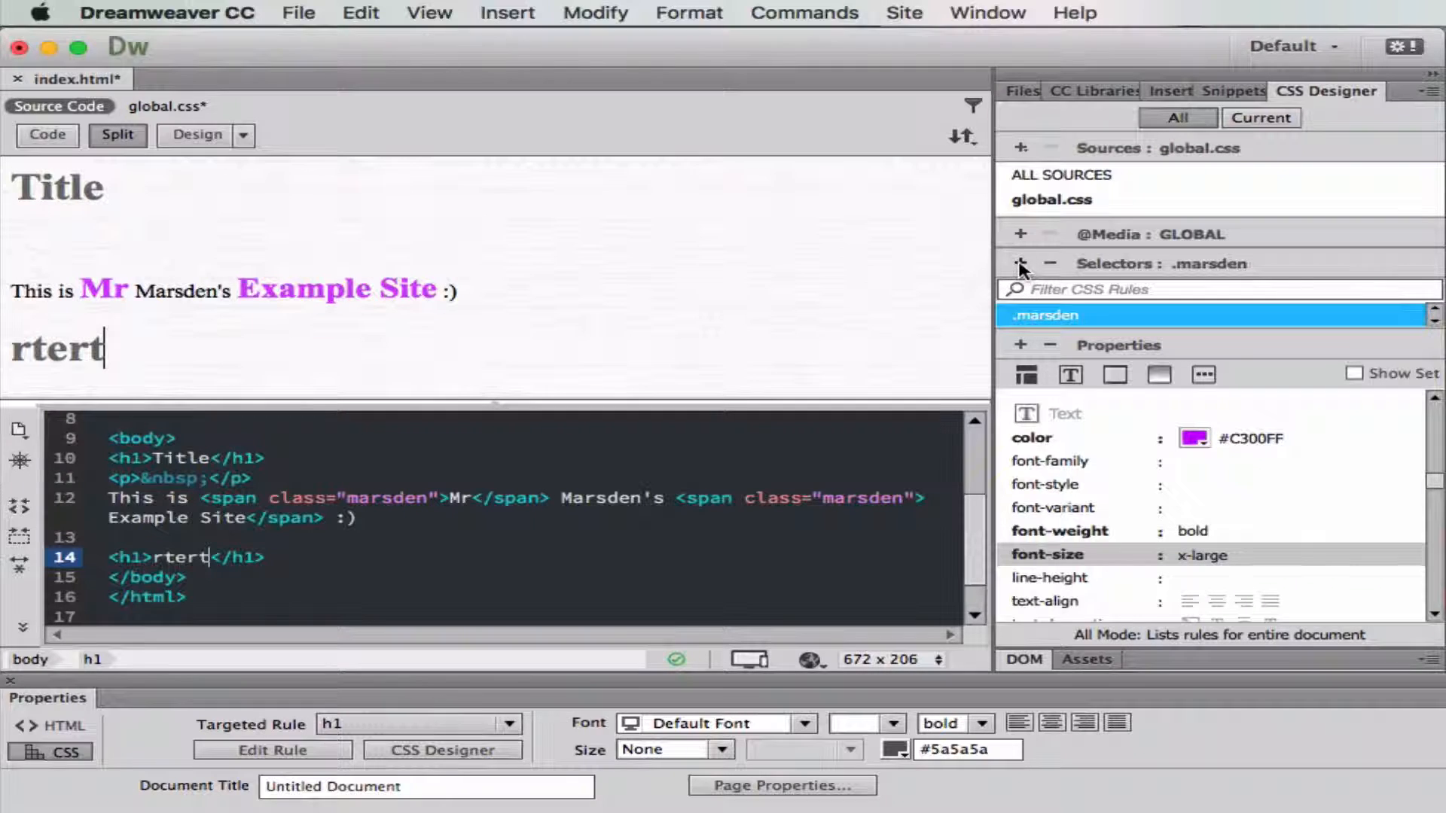
Add a new .lwm class selector to global.css and select it for editing.
click(1019, 263)
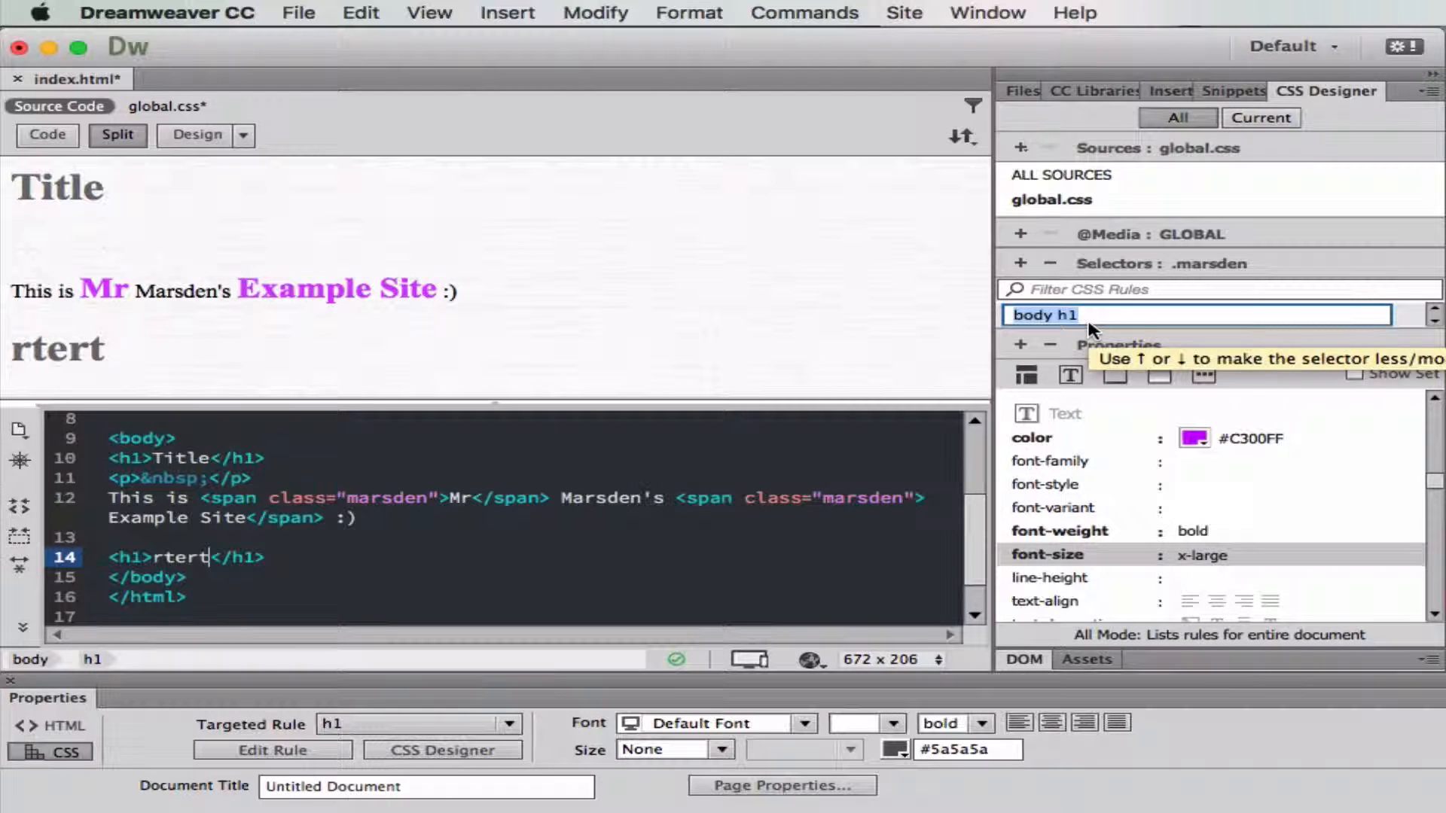
text(.l)
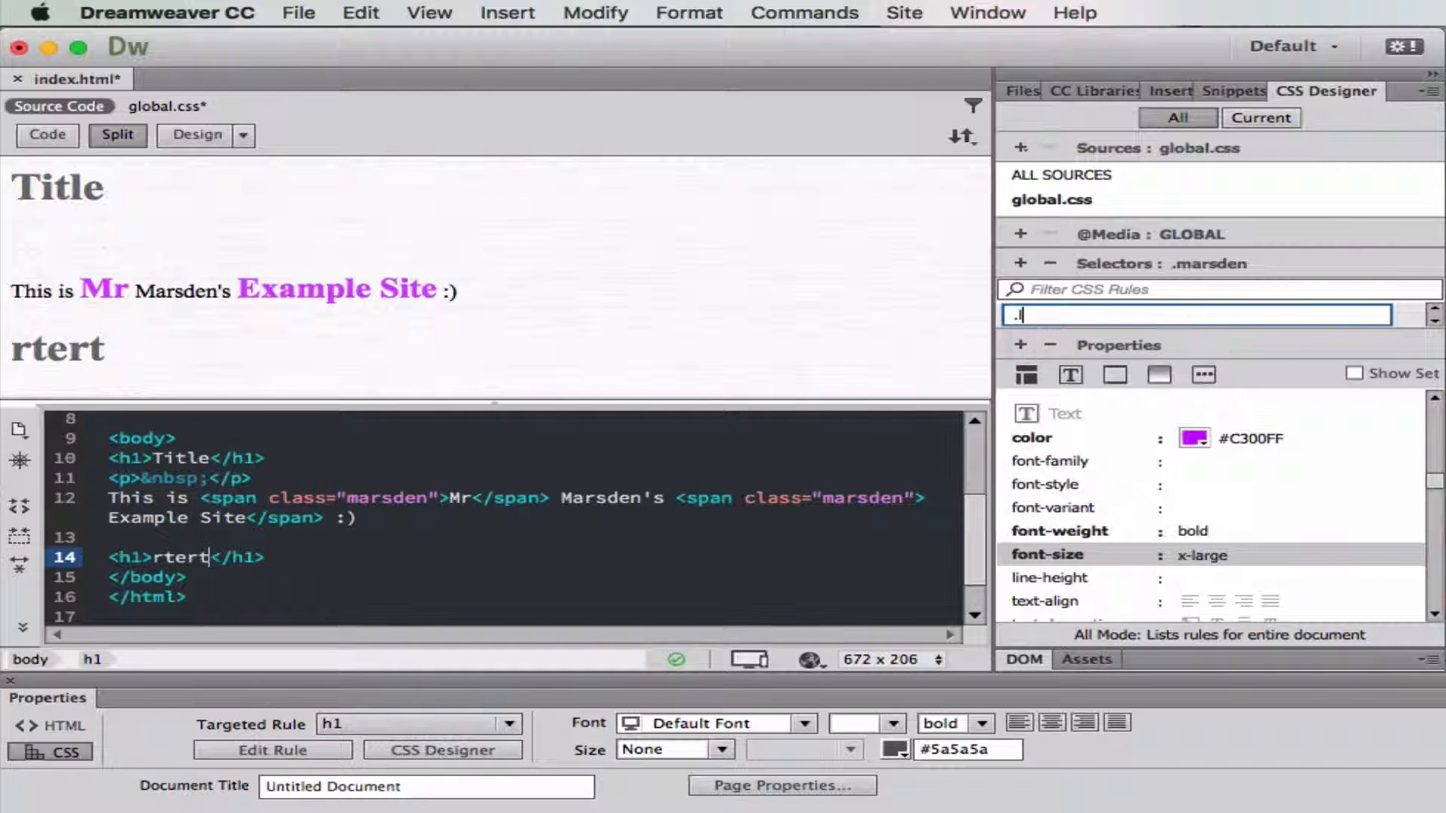
text(wm)
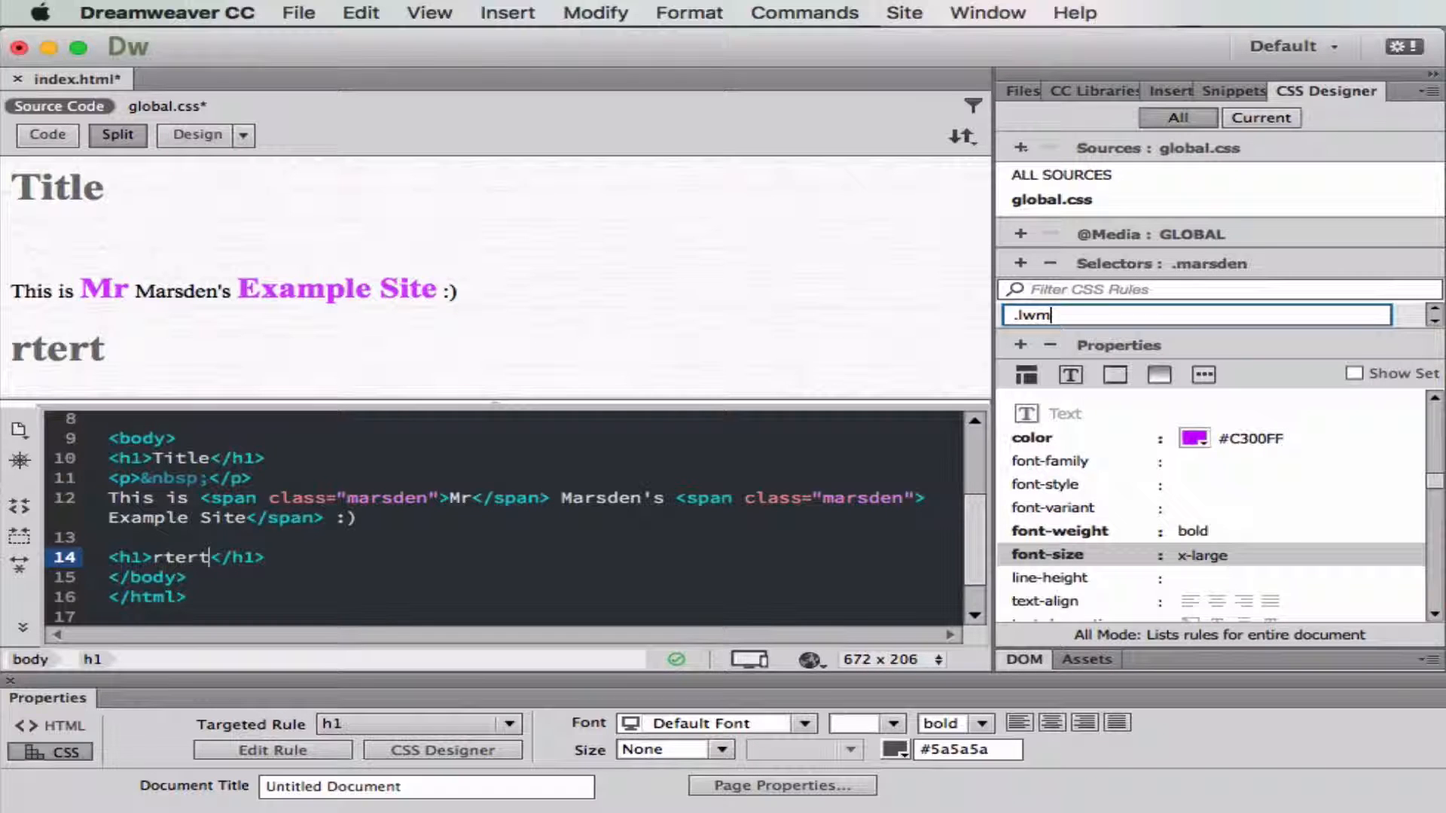
key(Return)
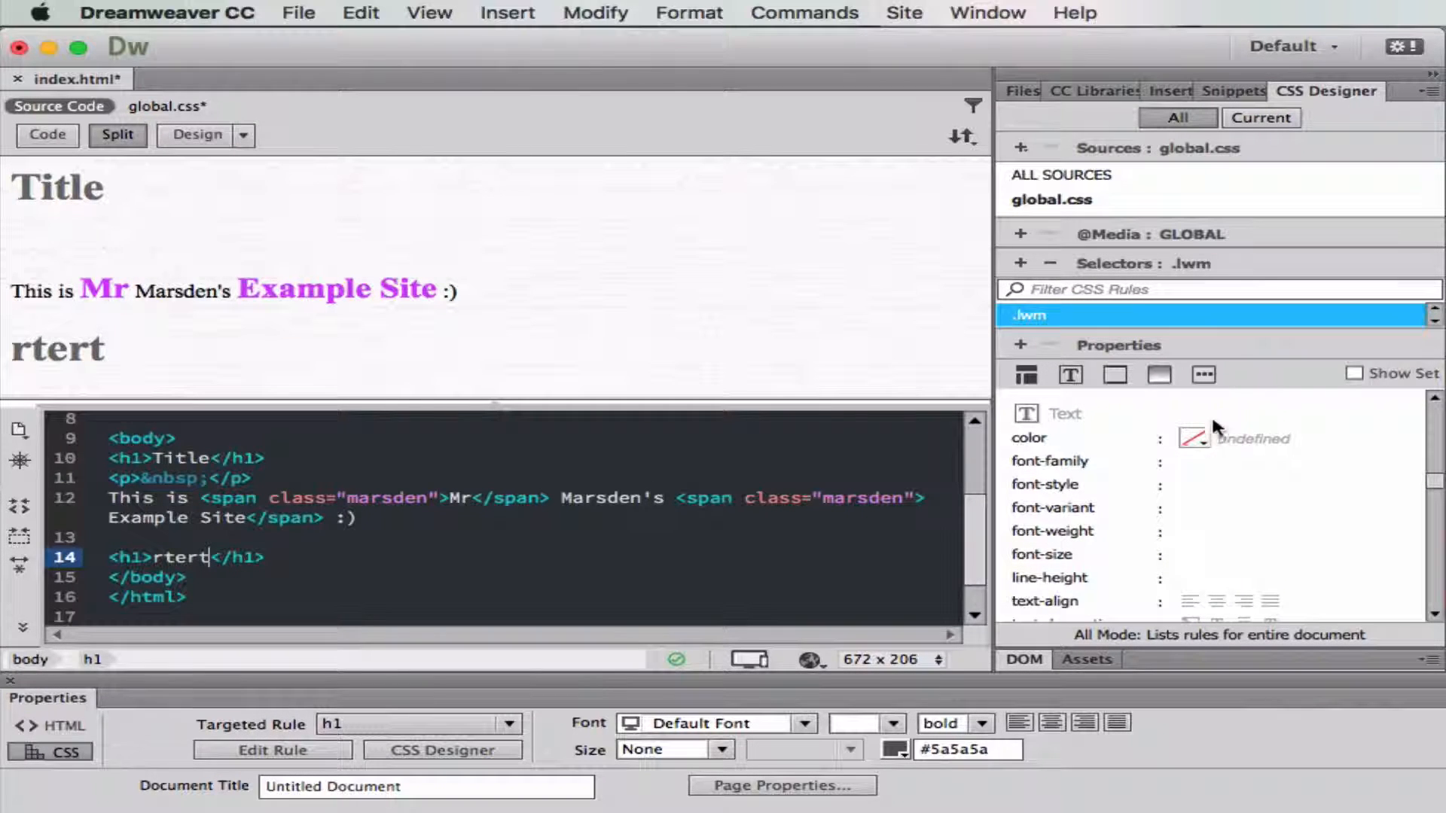
mouse_move(1193, 265)
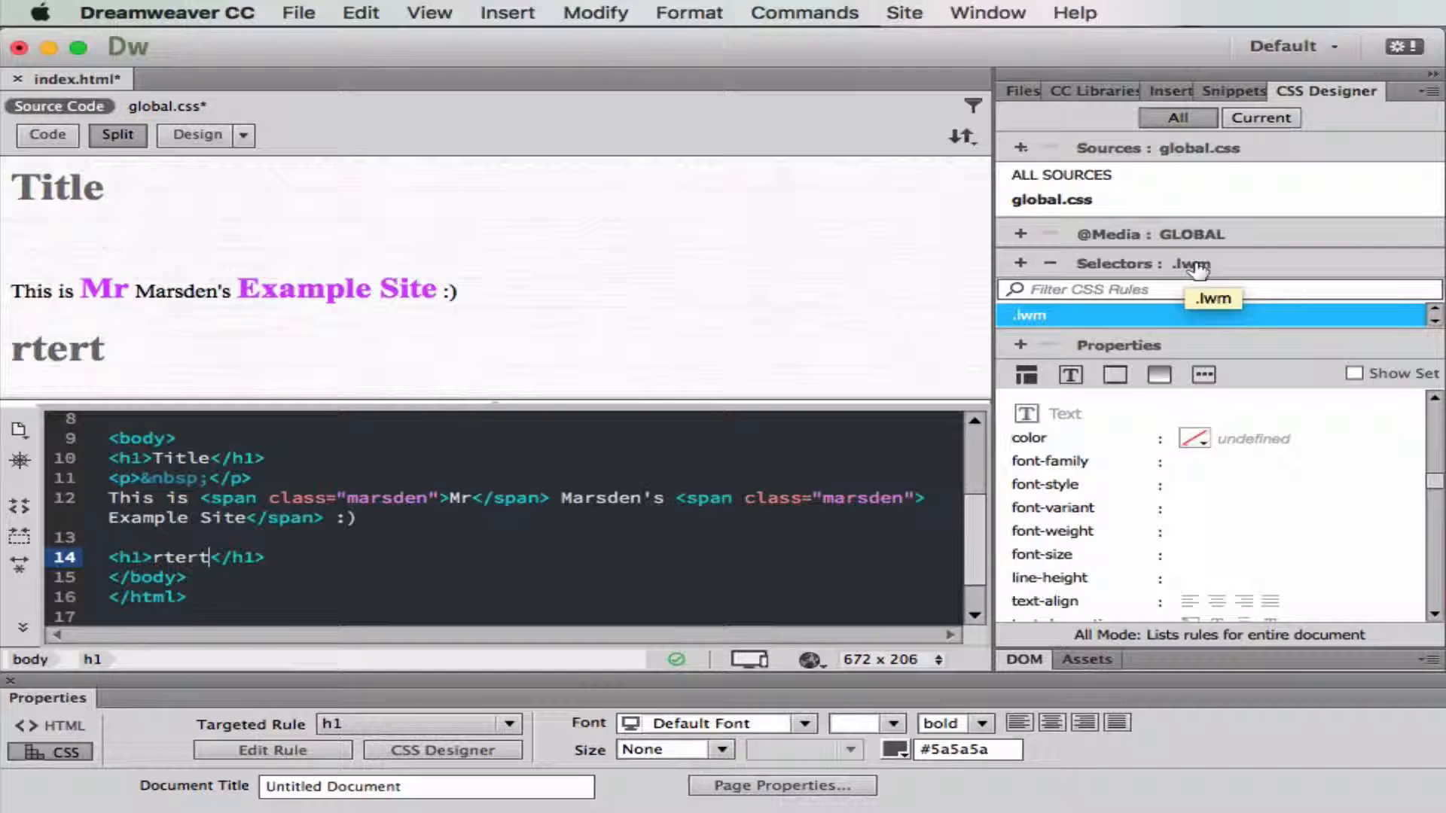
click(1195, 439)
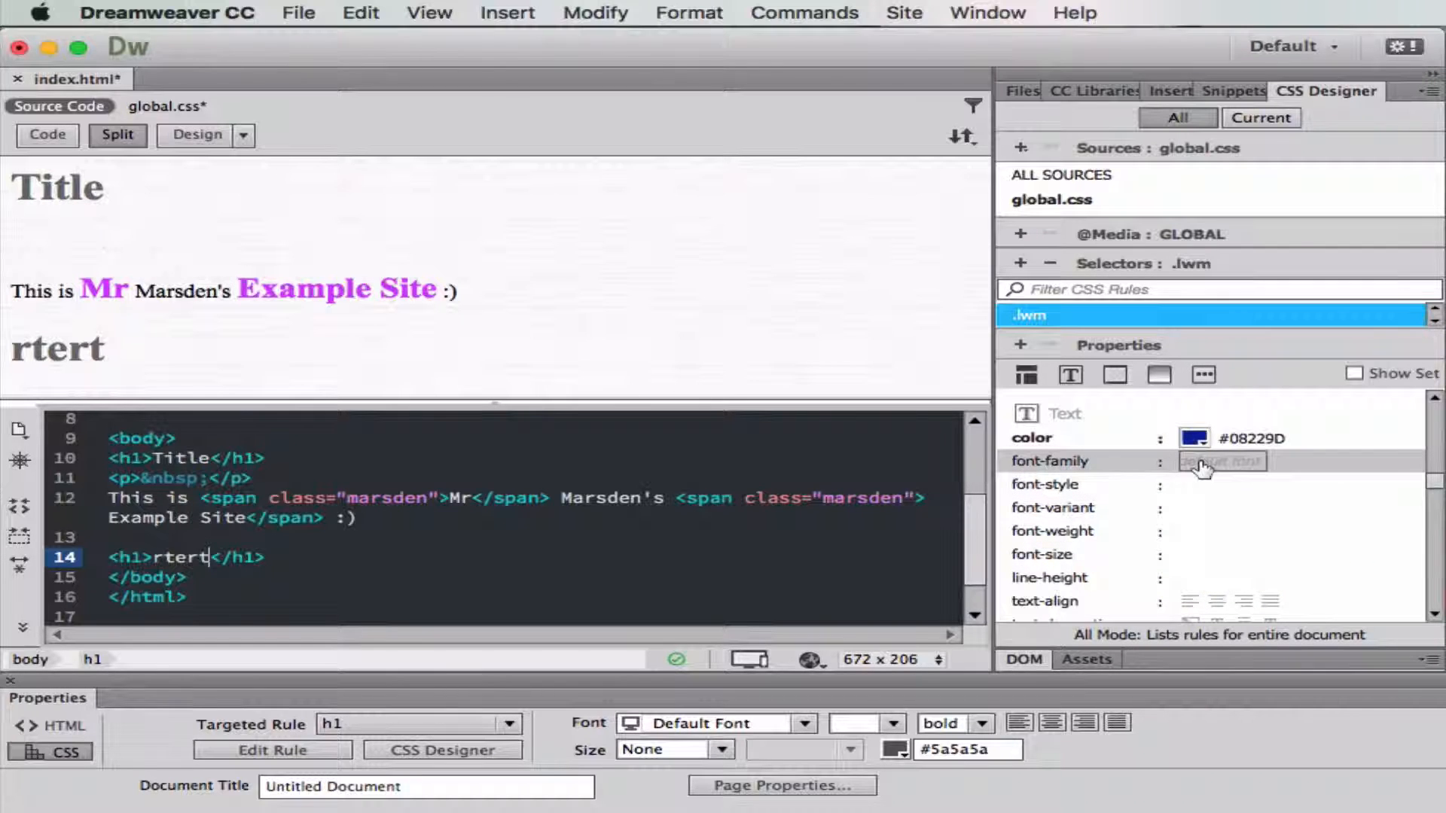
Set the .lwm font-family to the Lucida Grande, Lucida Sans font stack.
click(1217, 461)
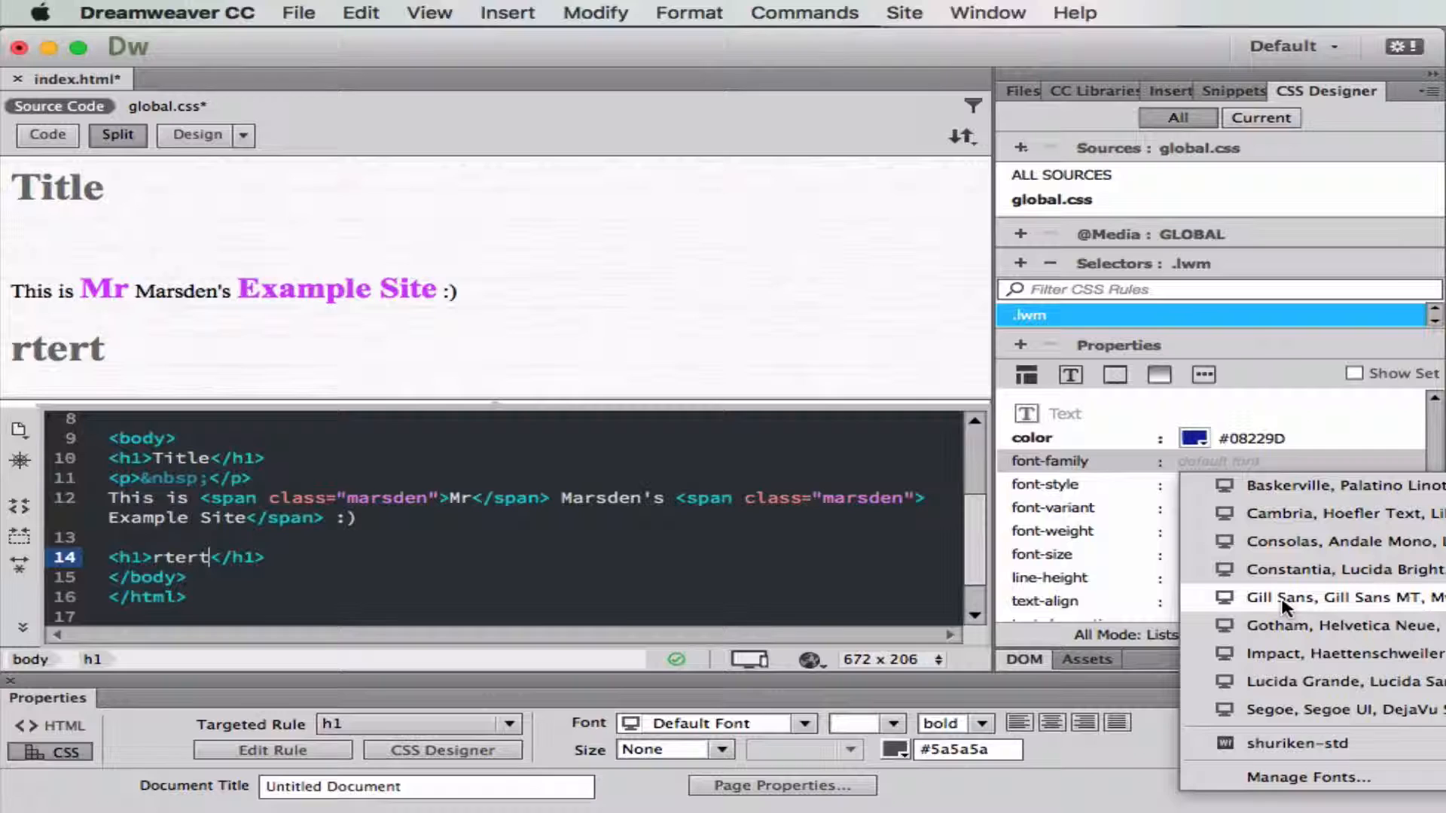
click(1337, 682)
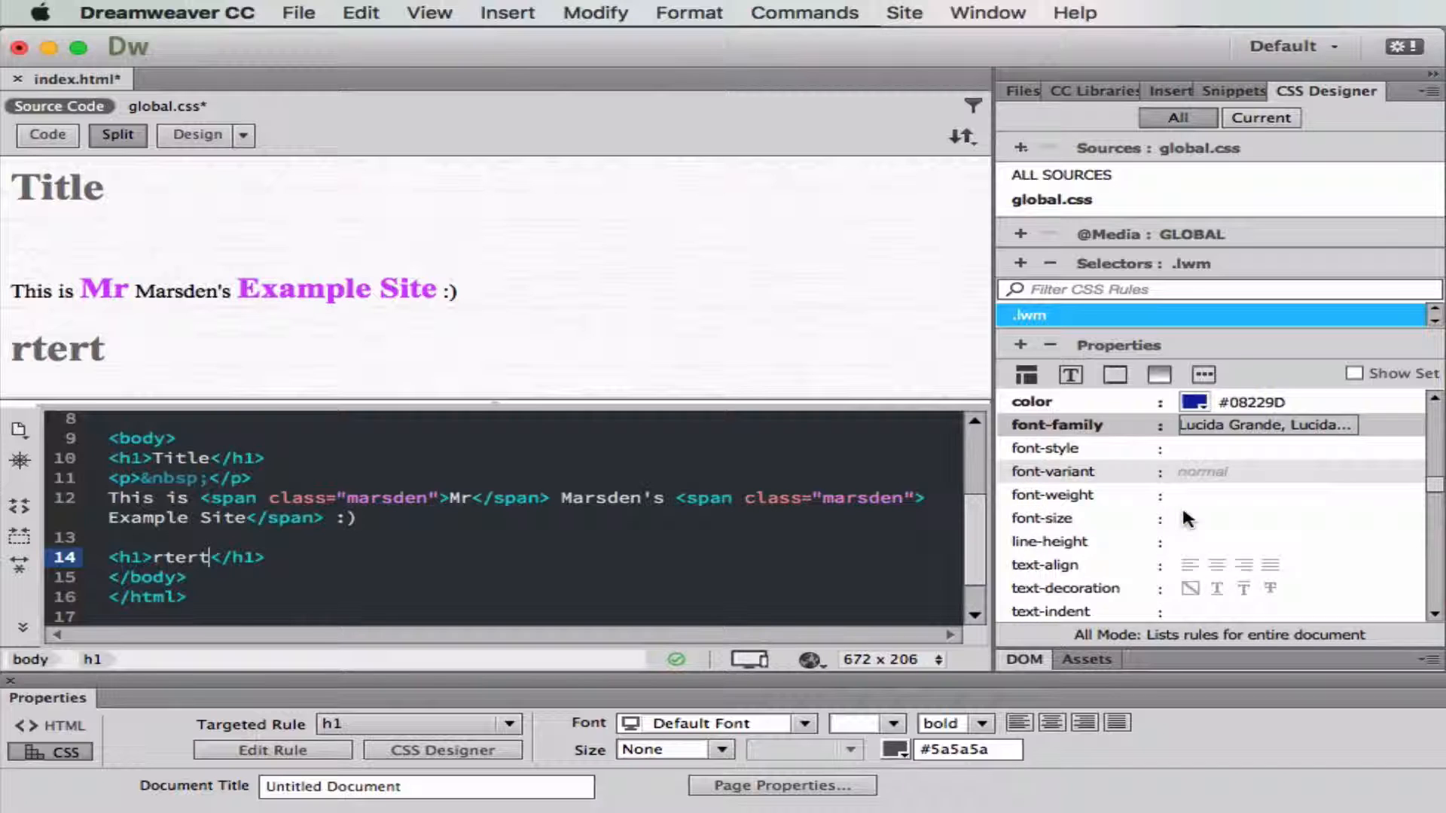
scroll(down, 3)
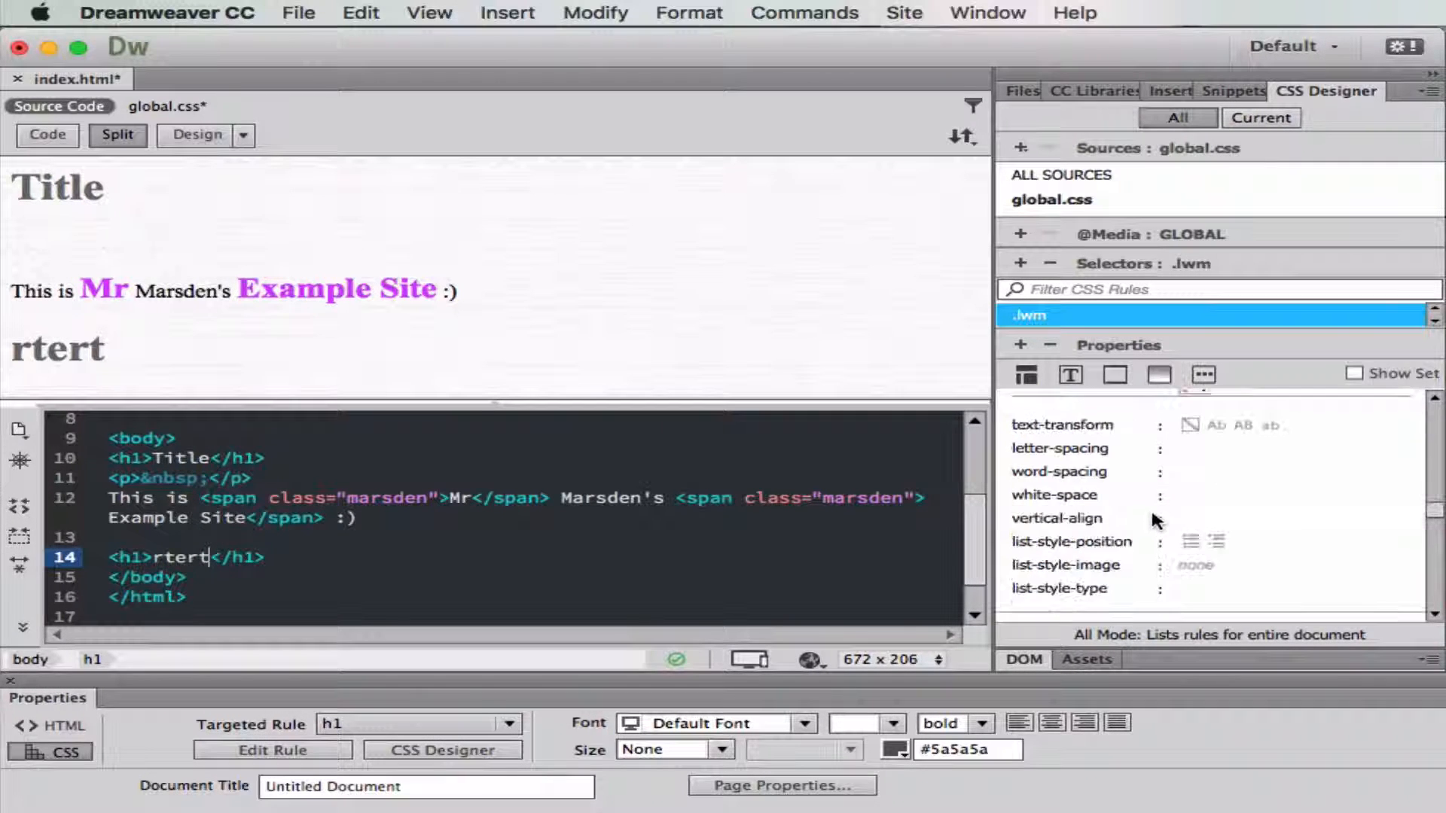
click(1070, 374)
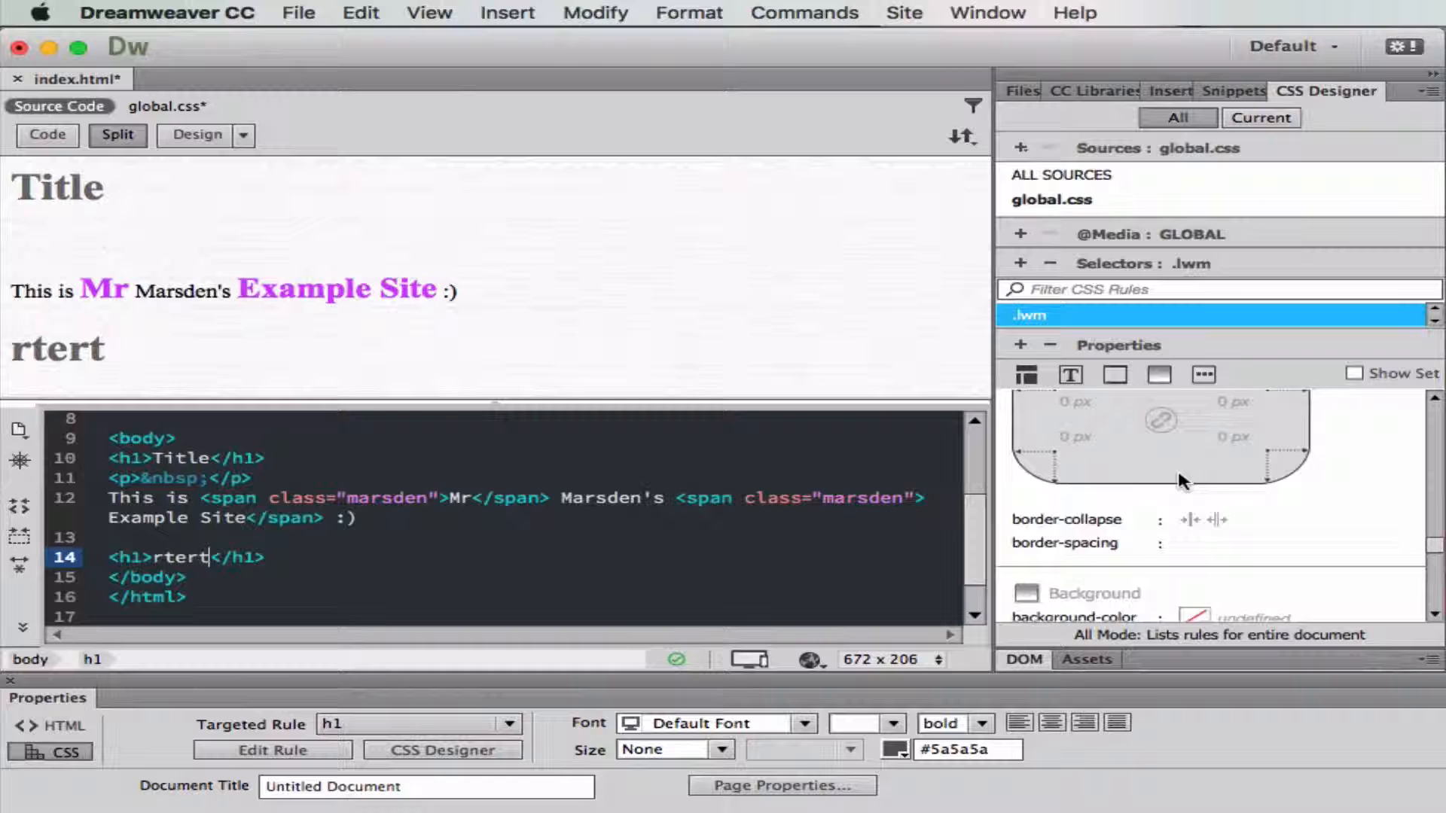
scroll(down, 3)
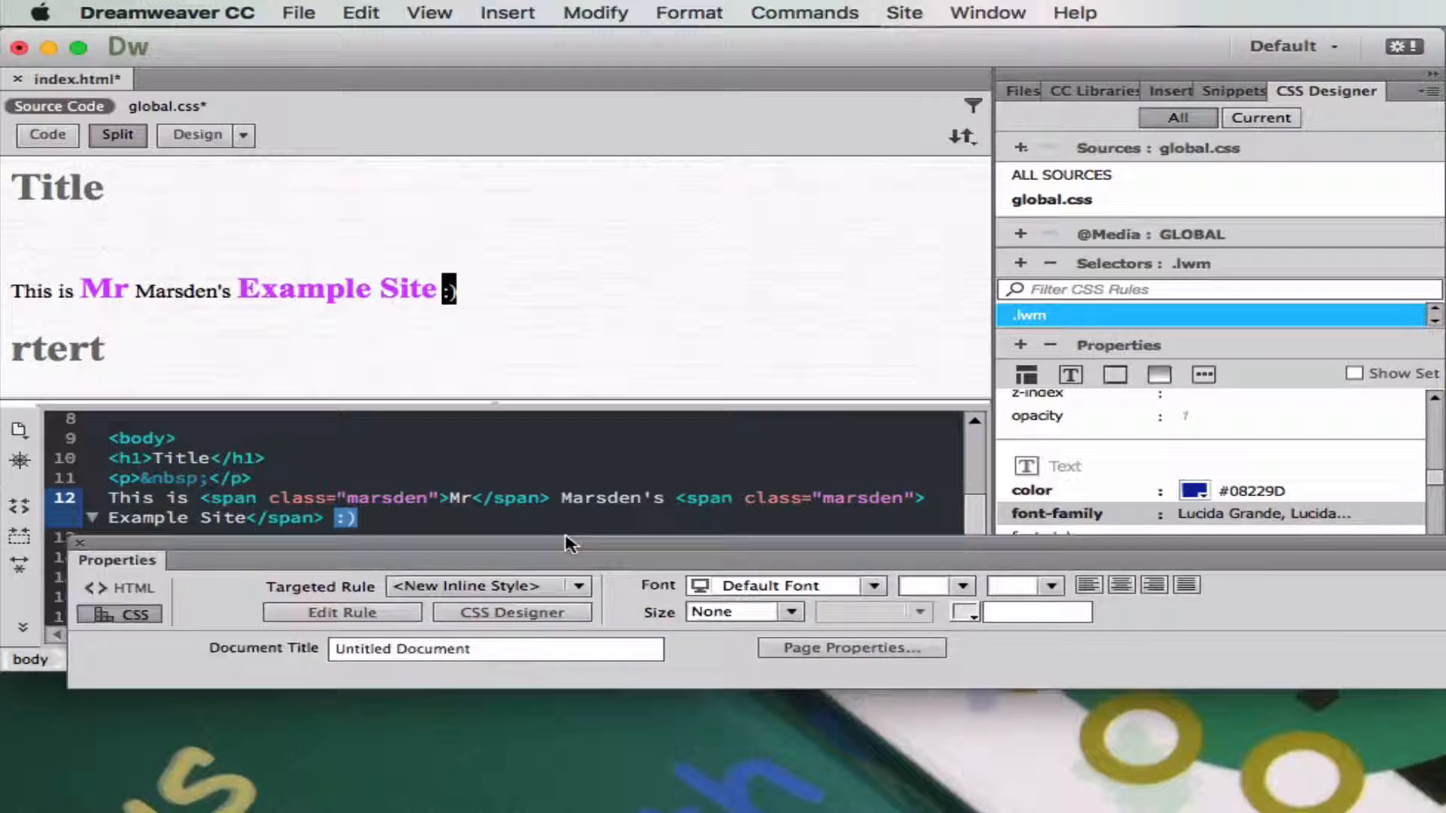
Apply the lwm class to the ':)' smiley, then target the rtert heading's rules.
click(579, 586)
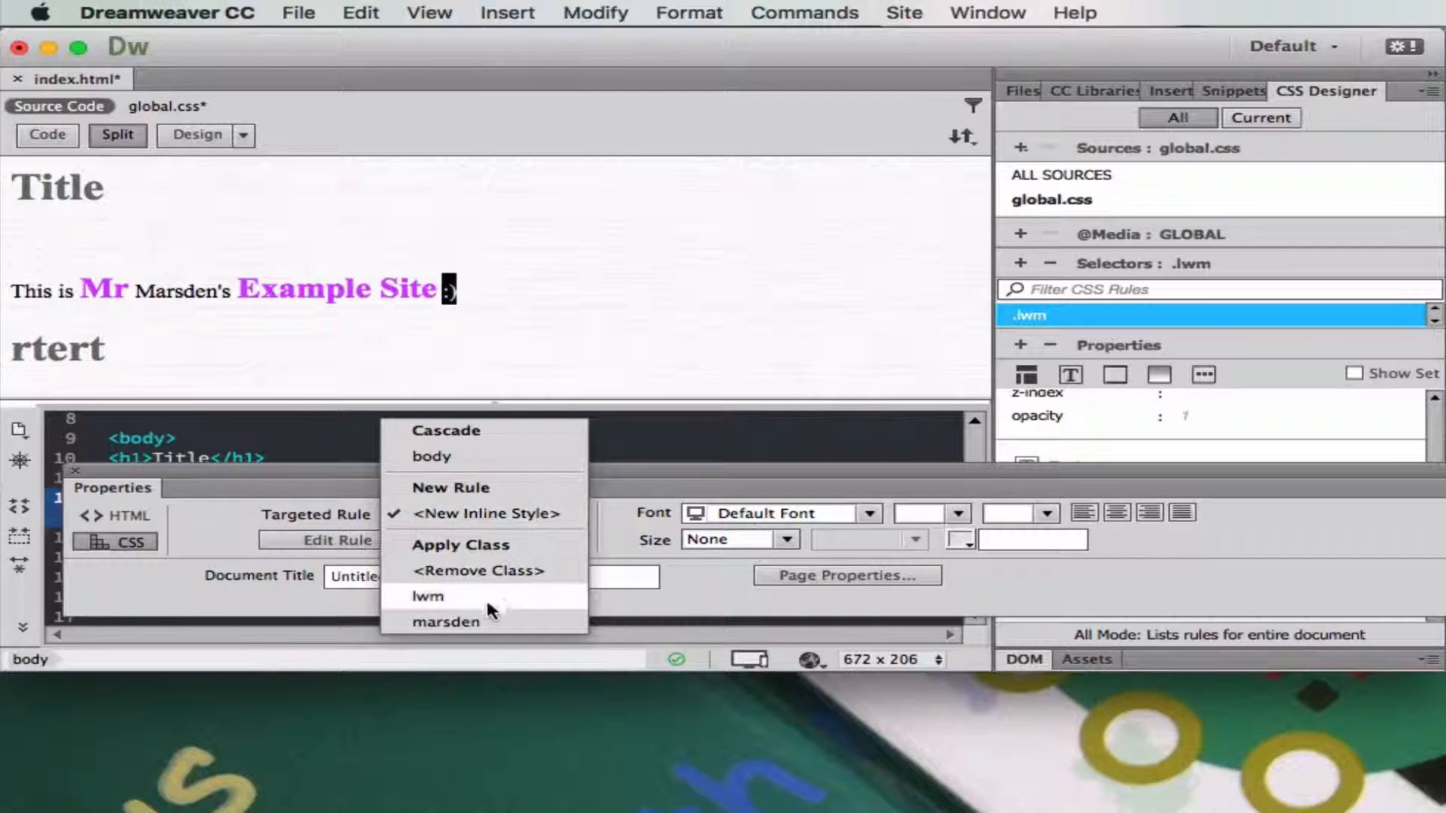
click(428, 596)
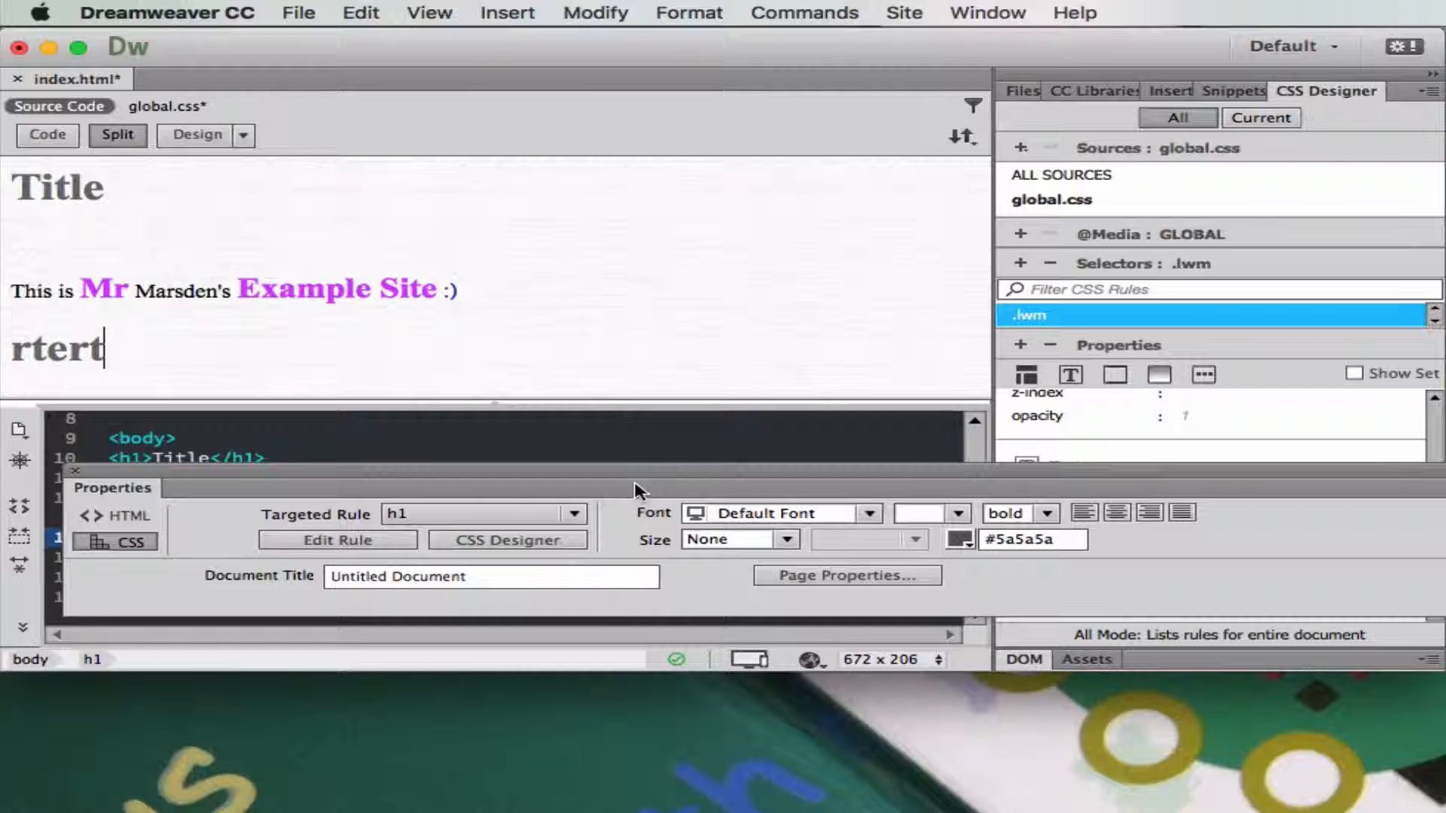
click(571, 514)
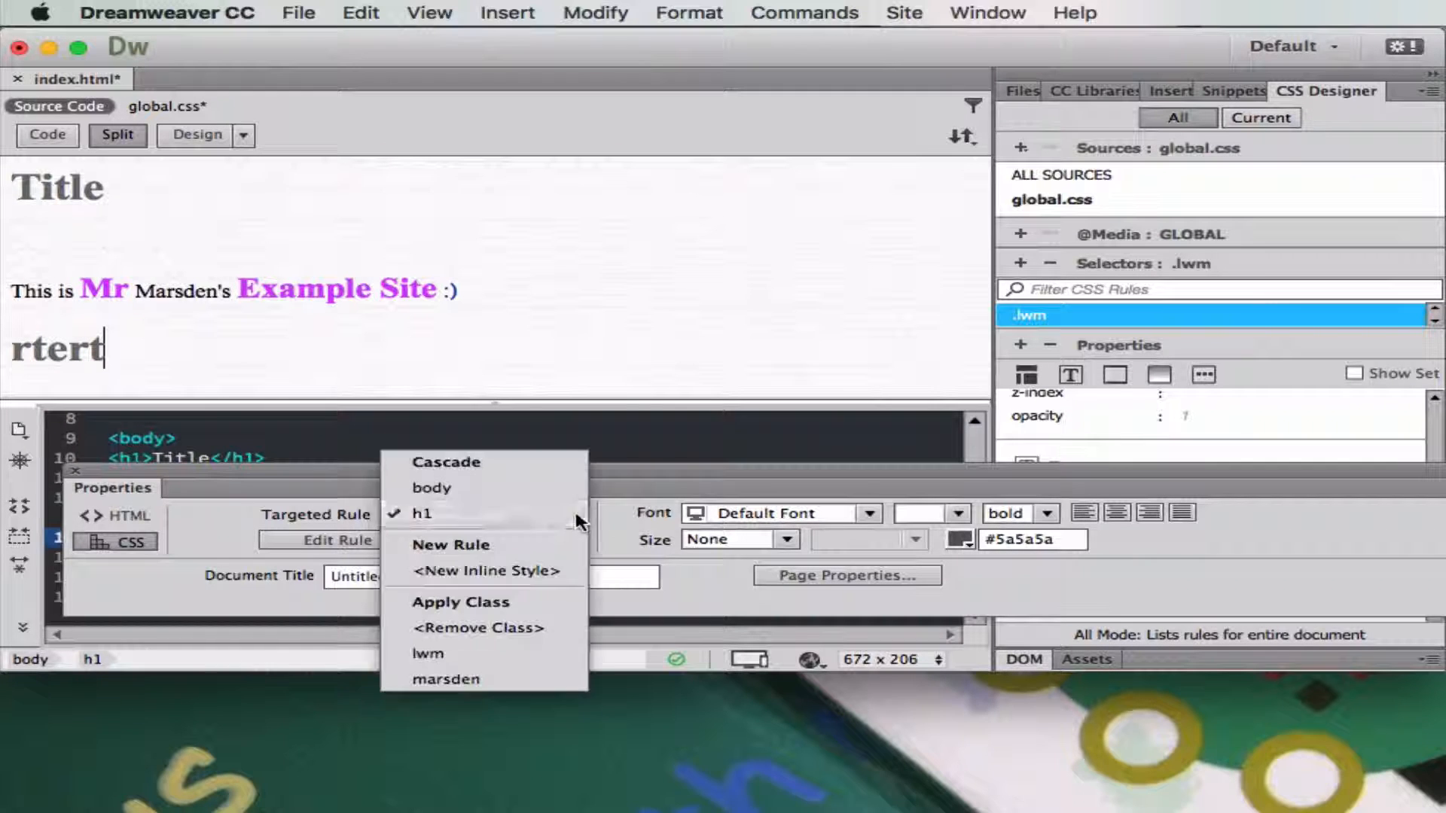
mouse_move(306, 498)
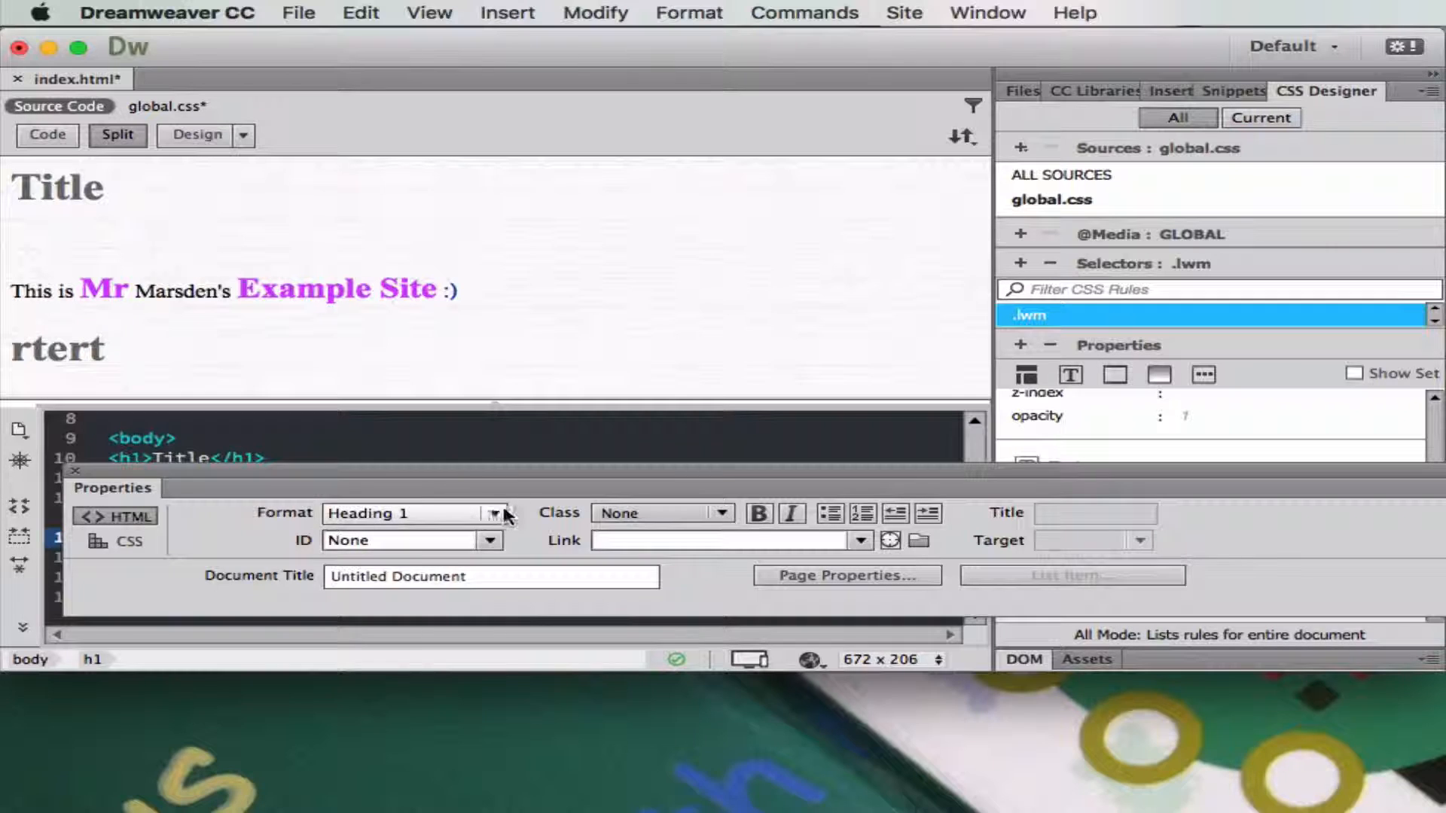
Check the rtert heading's format and keep it as Heading 1.
click(498, 514)
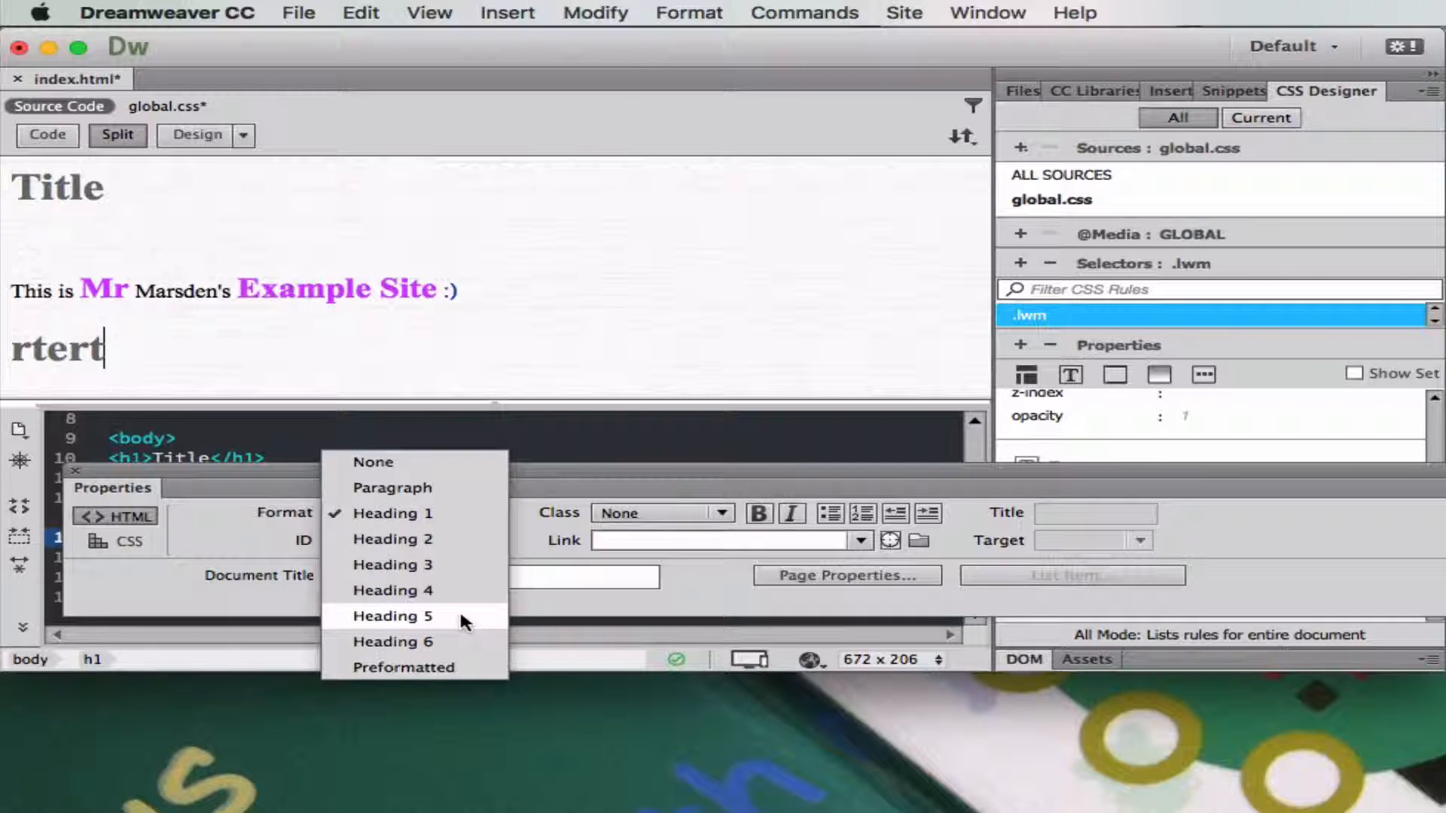
click(391, 514)
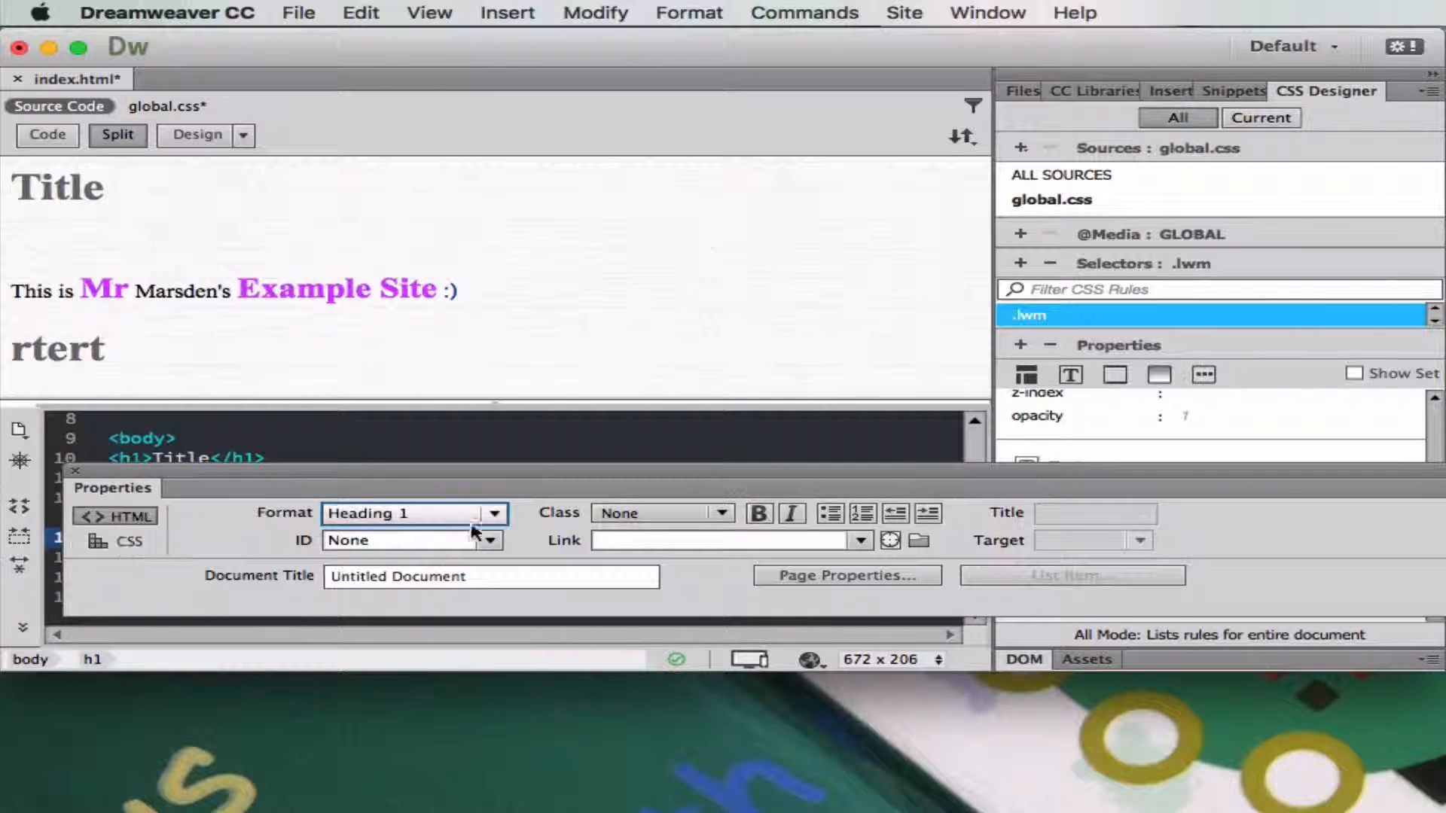
click(493, 512)
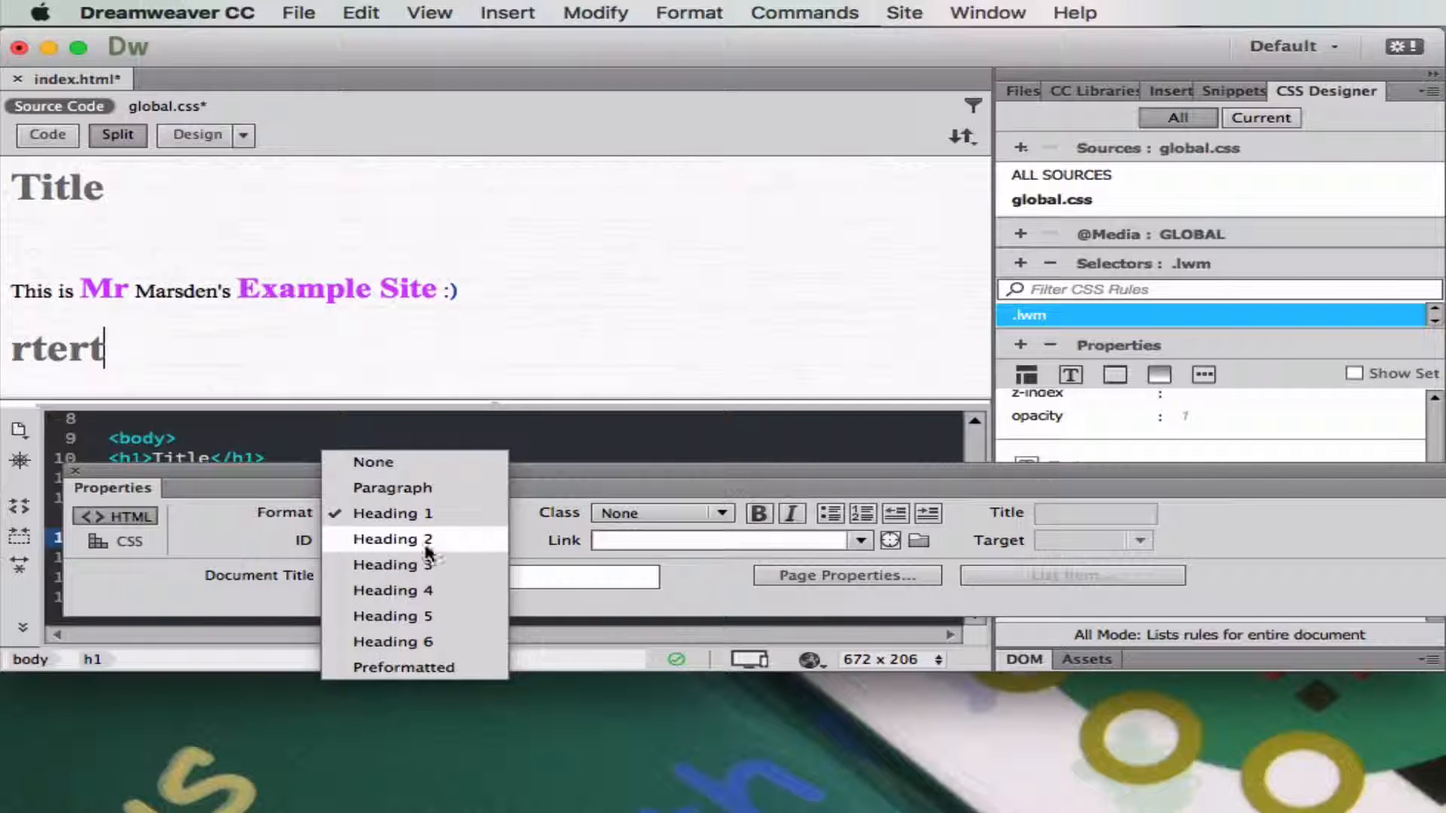
click(130, 542)
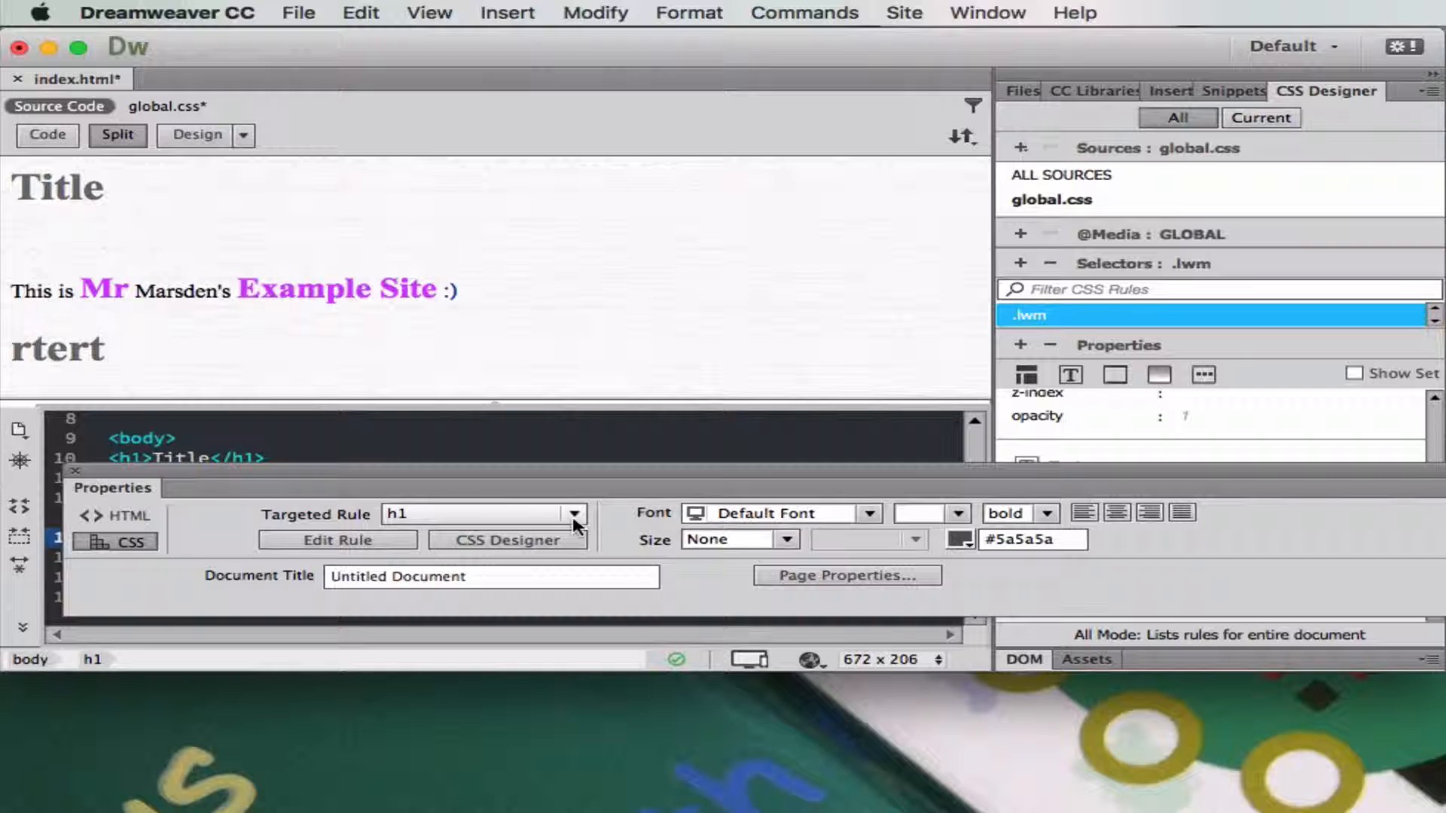
Apply the lwm class to the rtert heading.
click(576, 513)
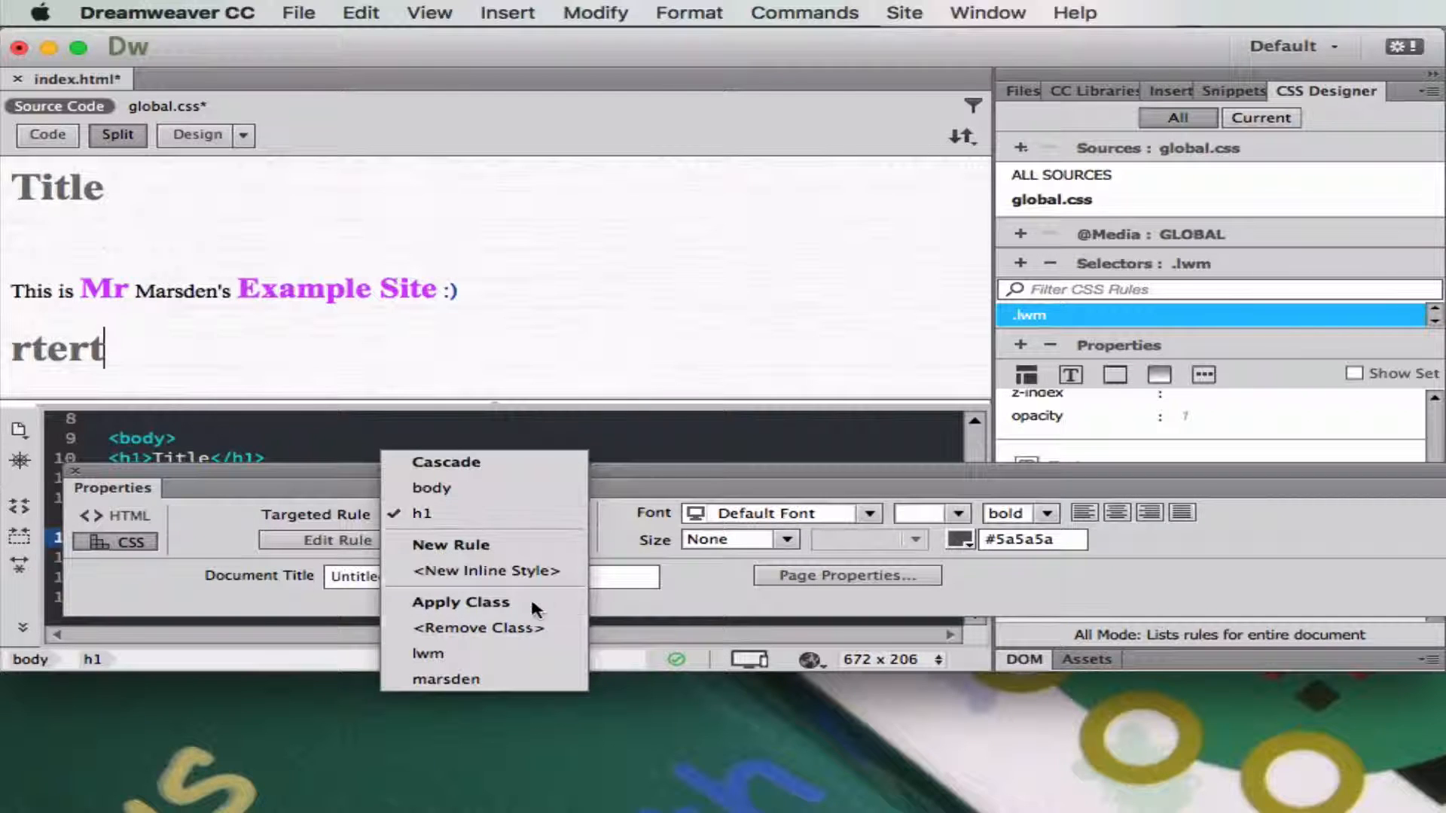
click(427, 653)
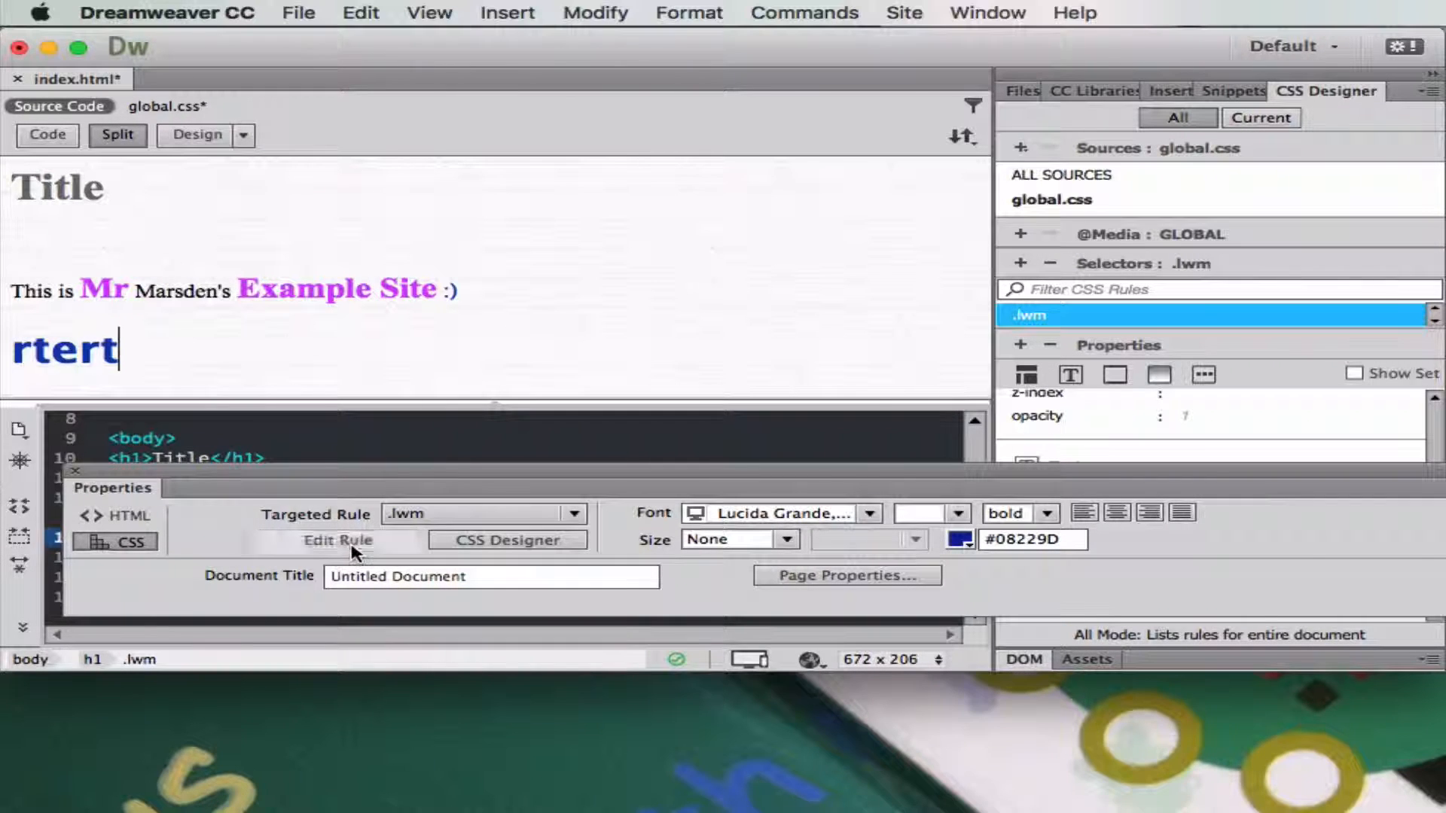
Edit the .lwm rule definition to use the lighter blue #7183D8 text colour.
click(337, 539)
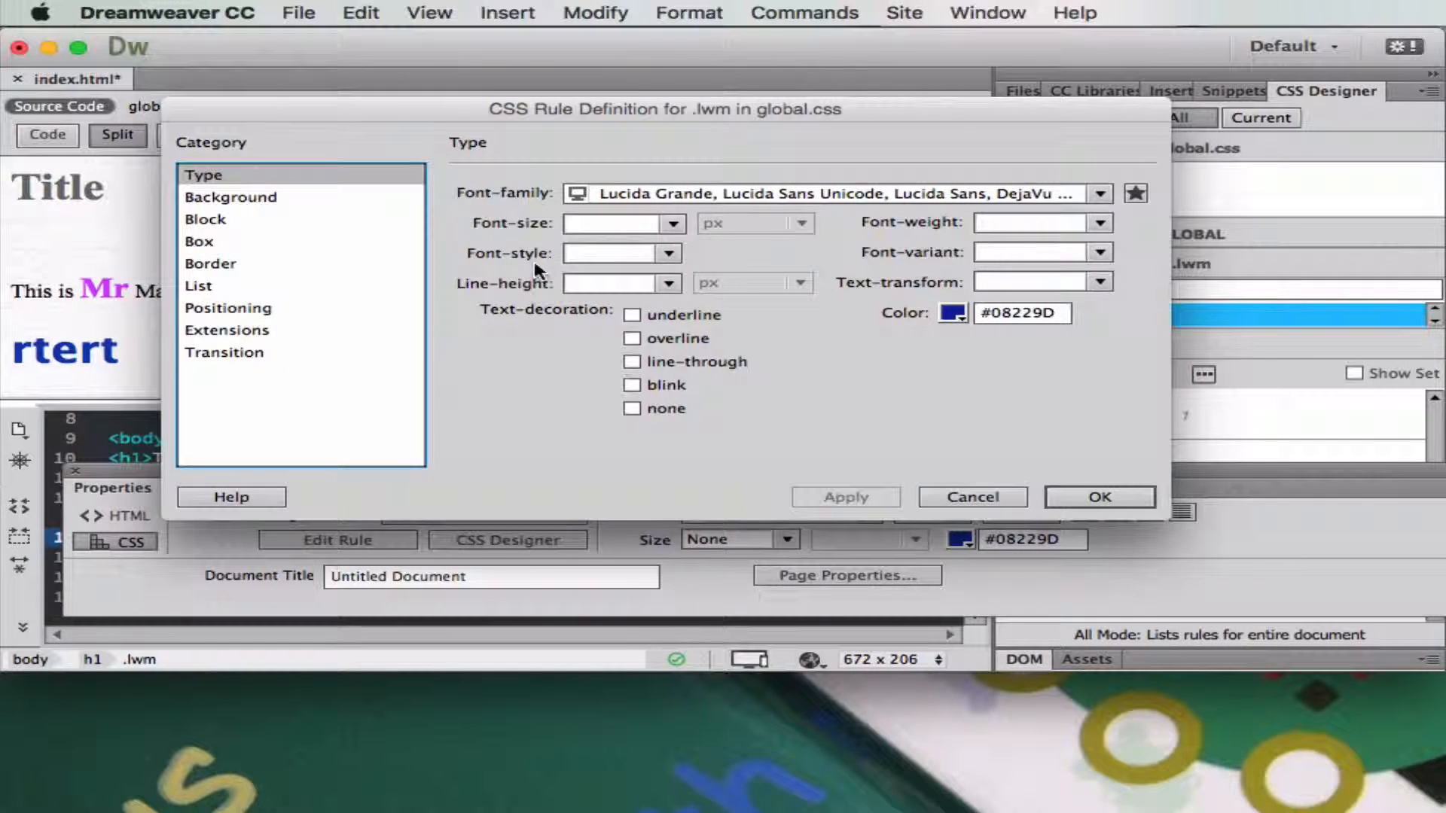
mouse_move(800, 241)
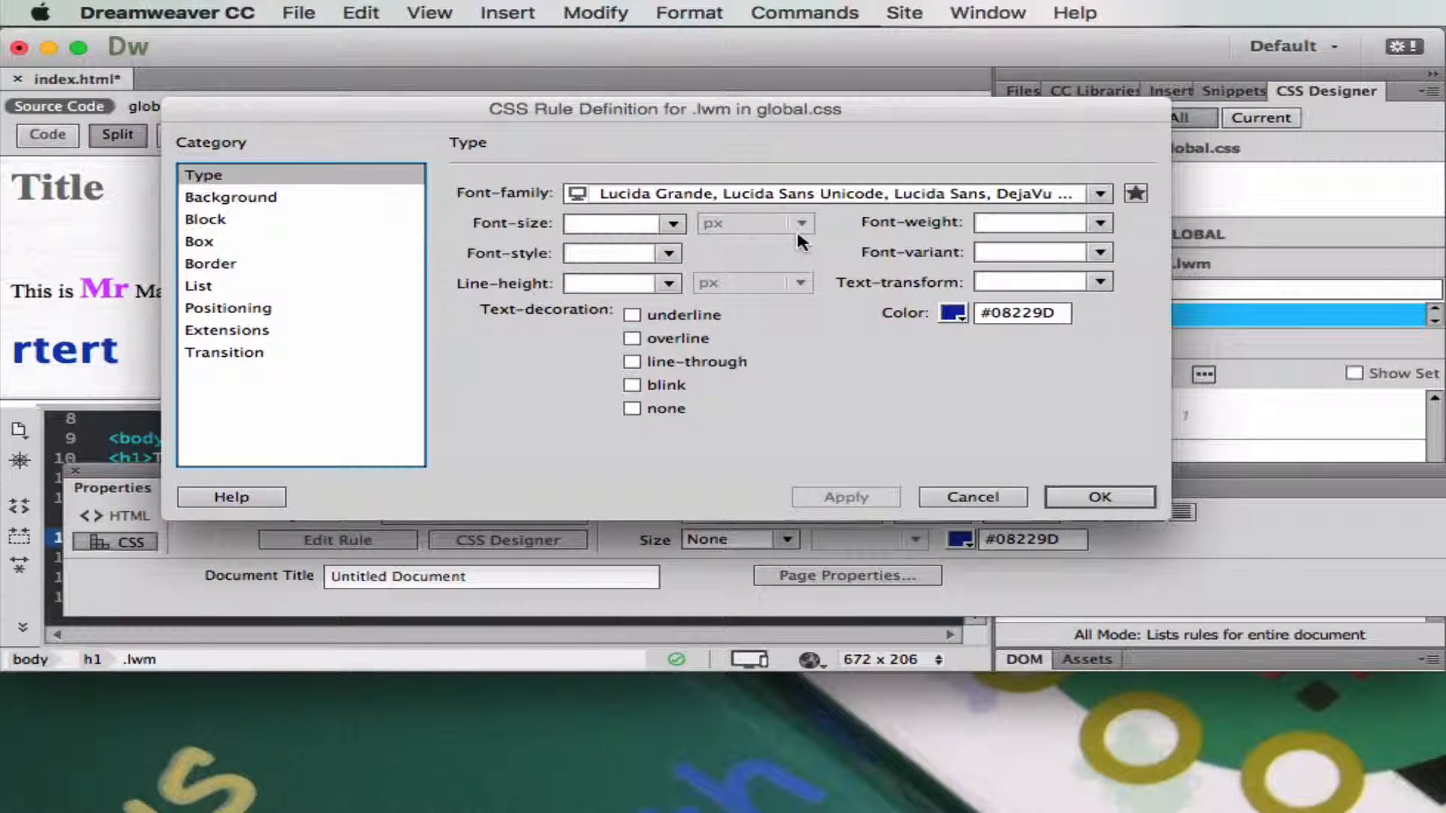
mouse_move(952, 320)
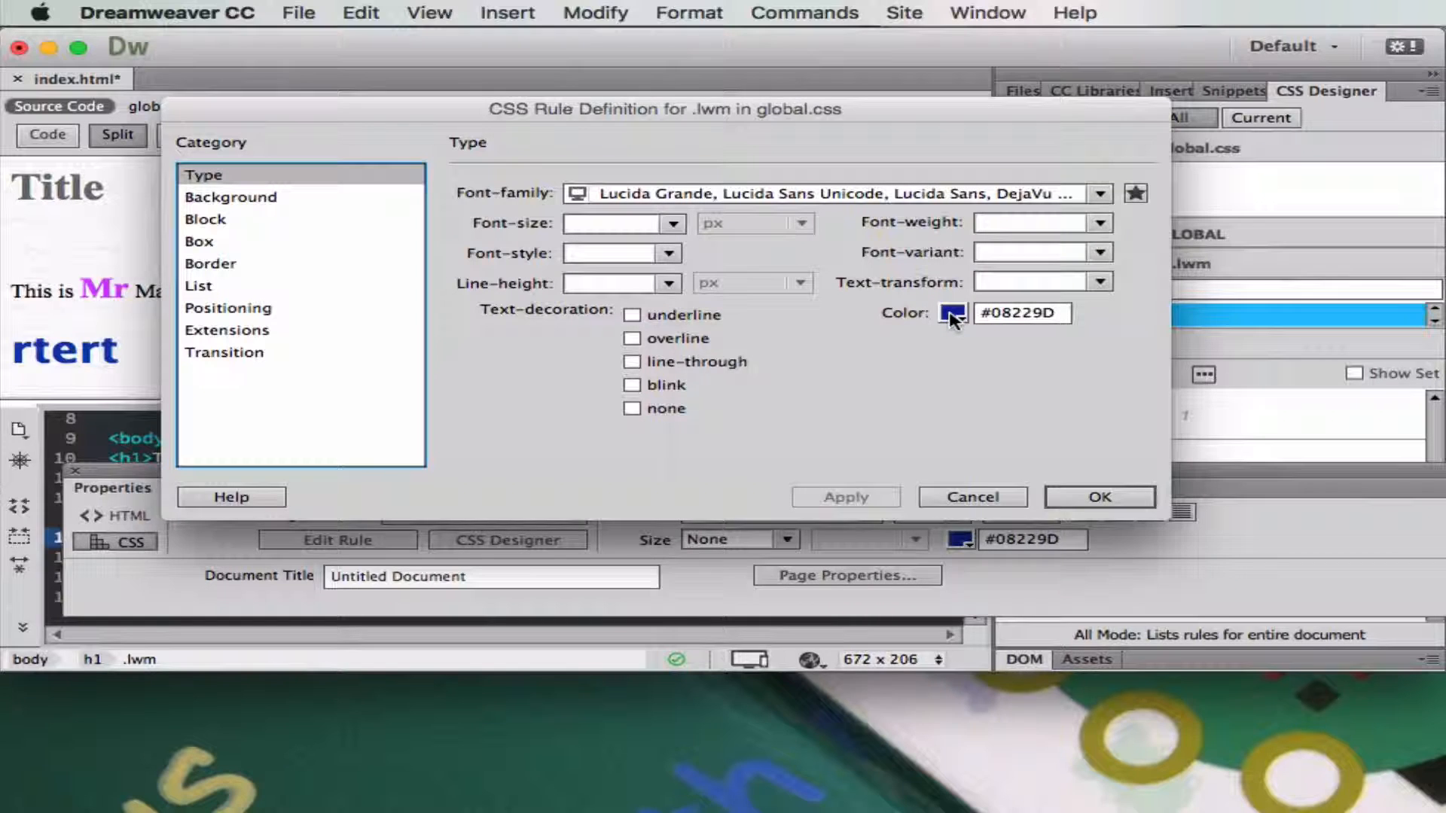
click(952, 313)
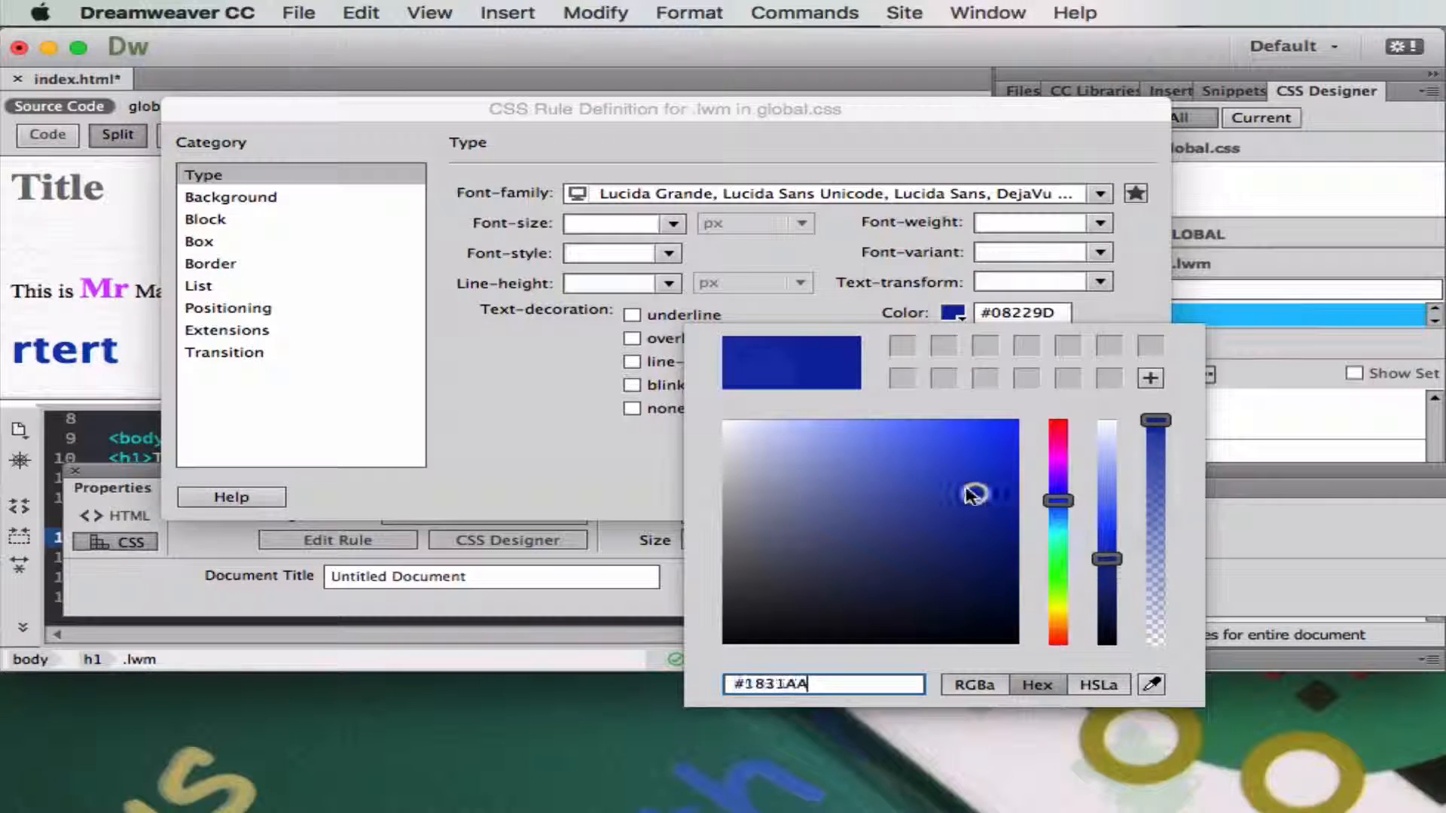
click(862, 452)
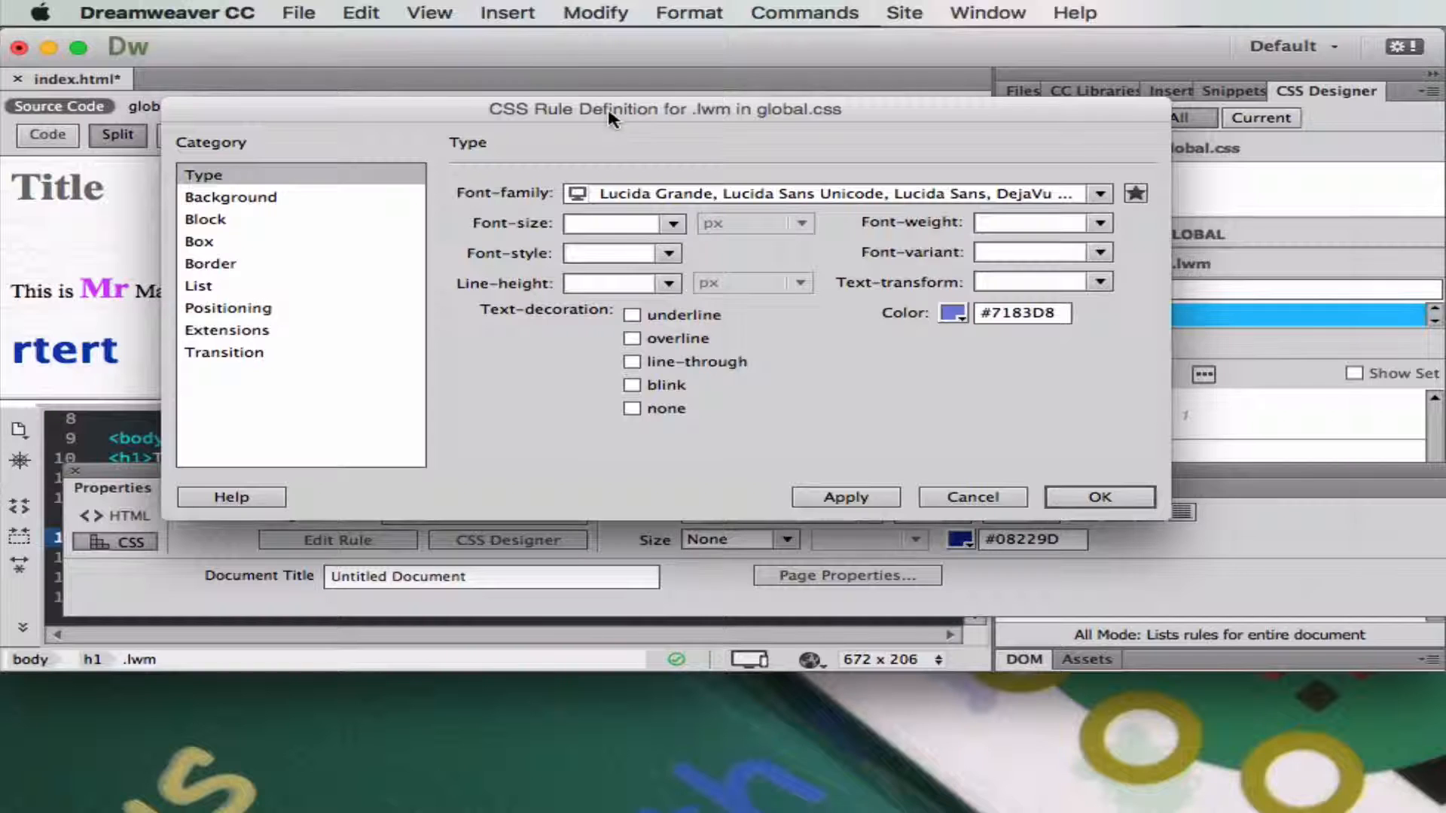
click(842, 497)
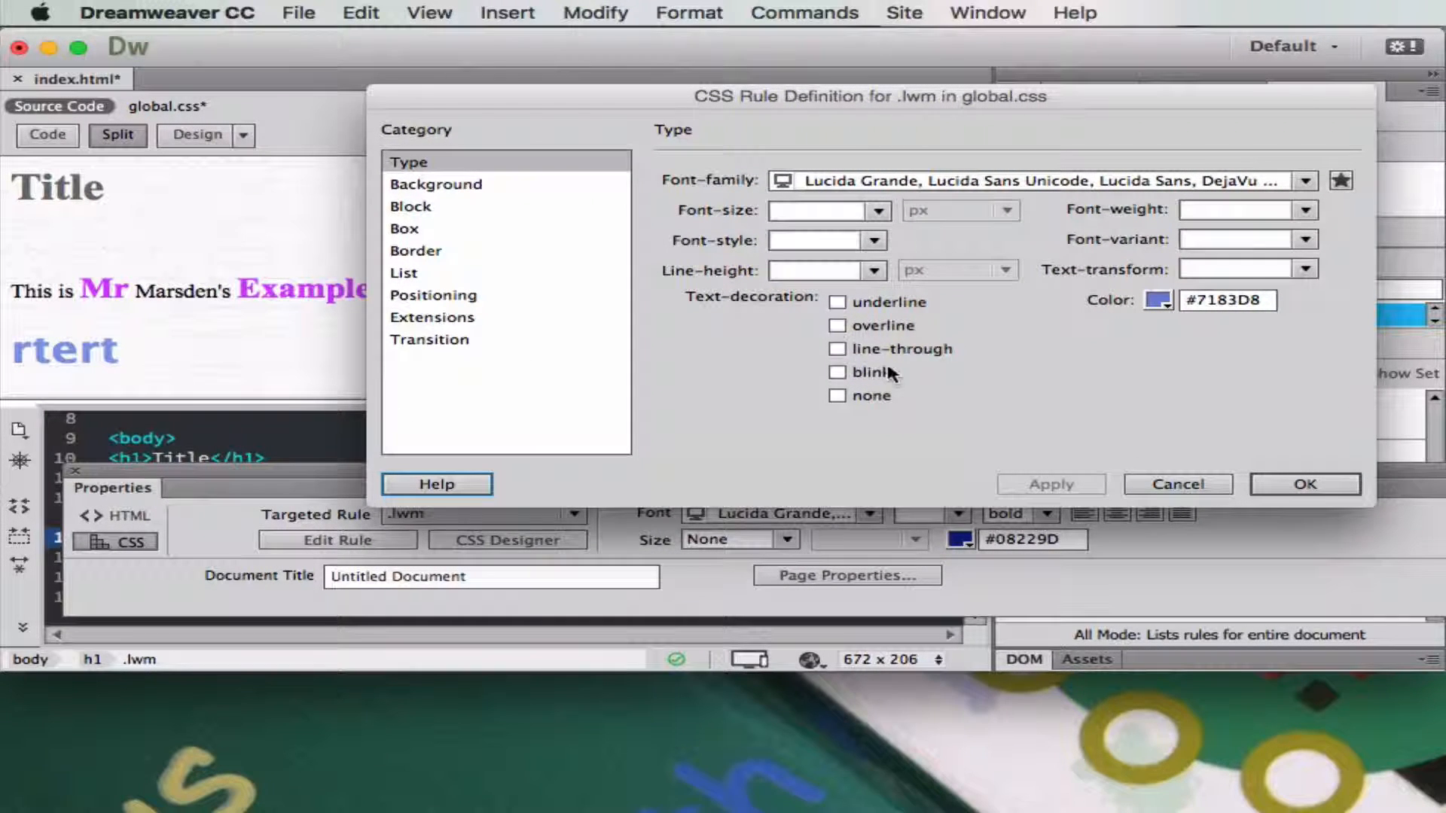
Add underline text-decoration to the .lwm rule and confirm, underlining rtert in light blue.
click(838, 301)
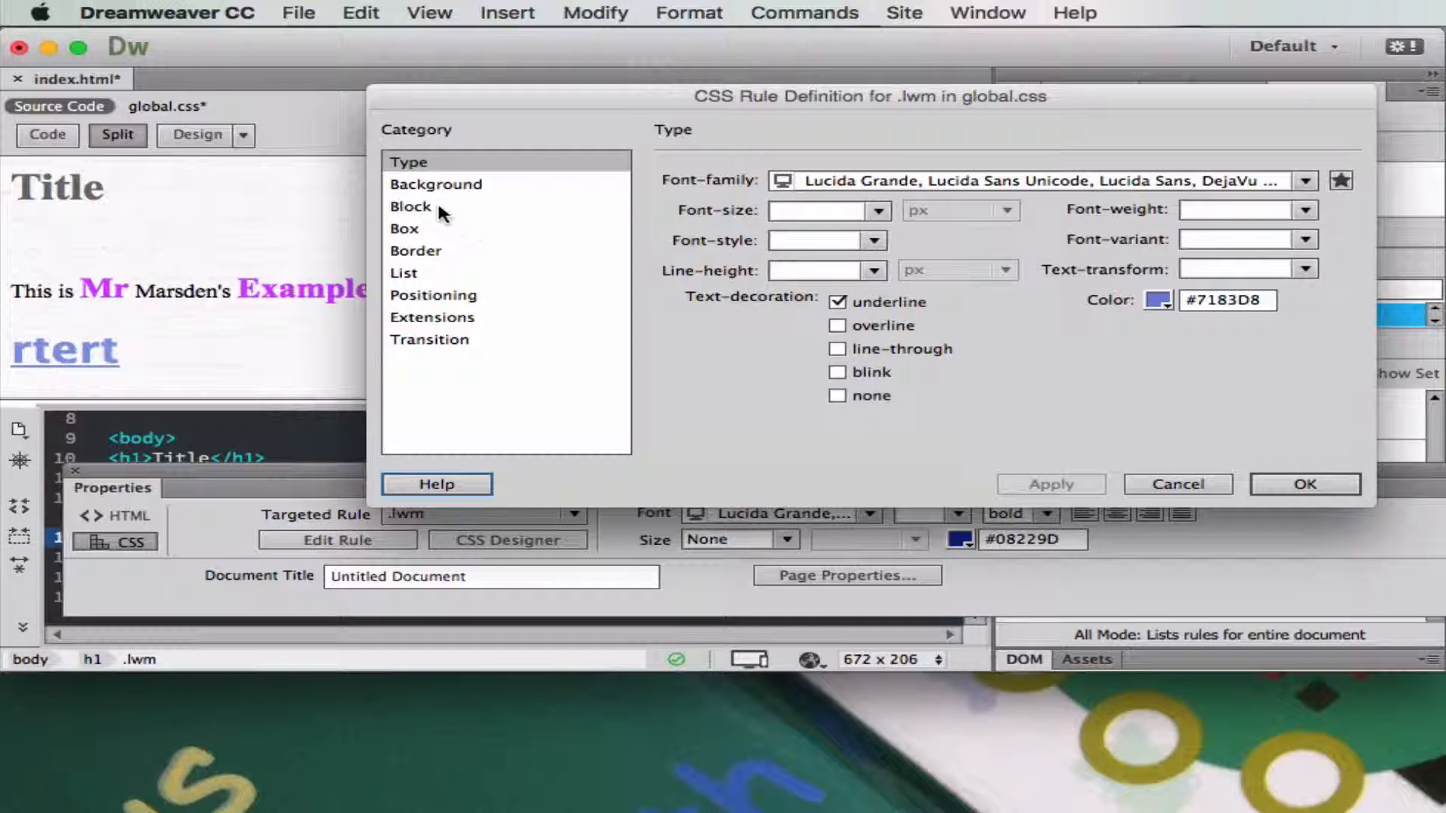
click(411, 206)
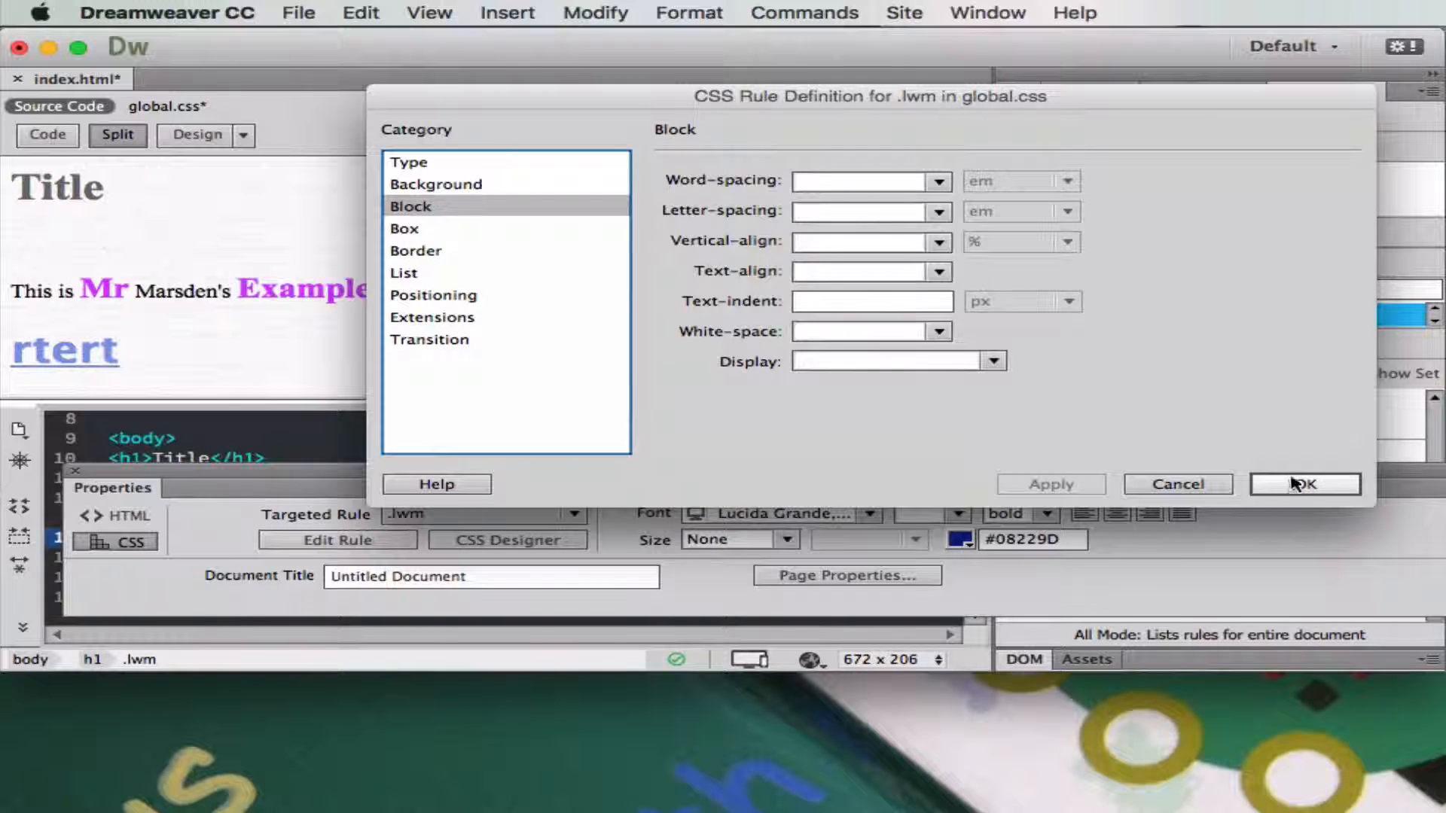
click(1303, 485)
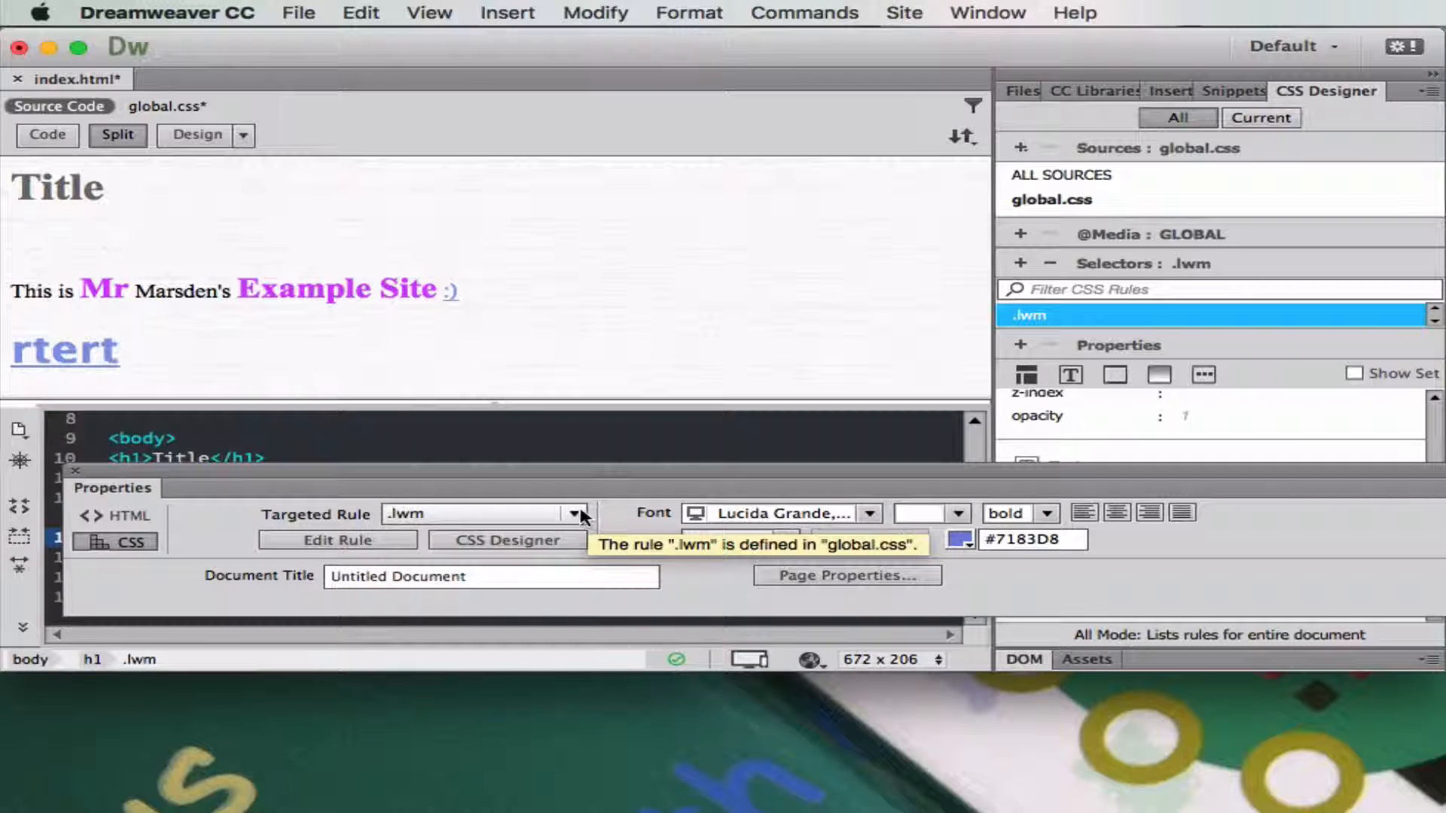
click(580, 513)
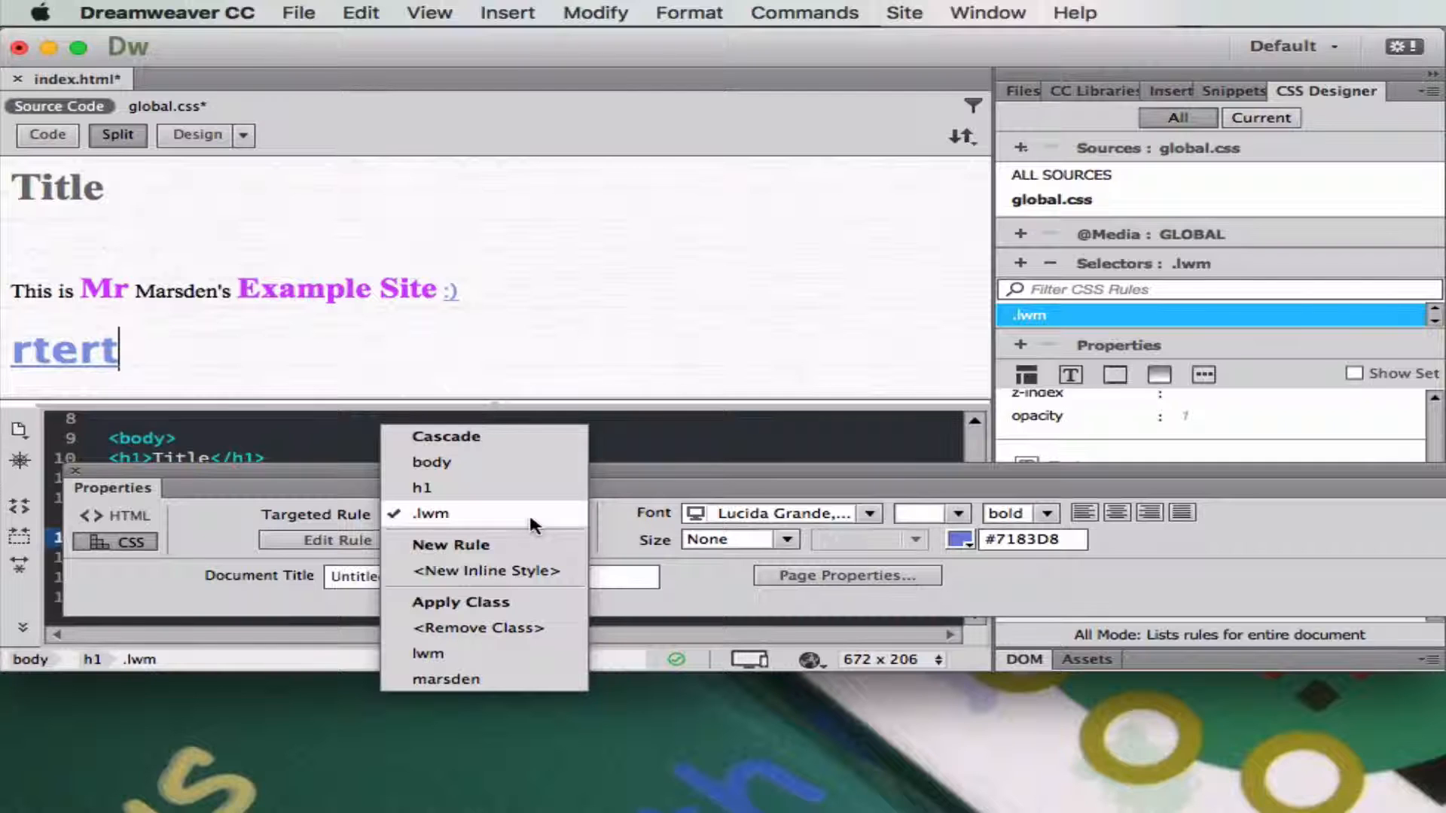
click(430, 514)
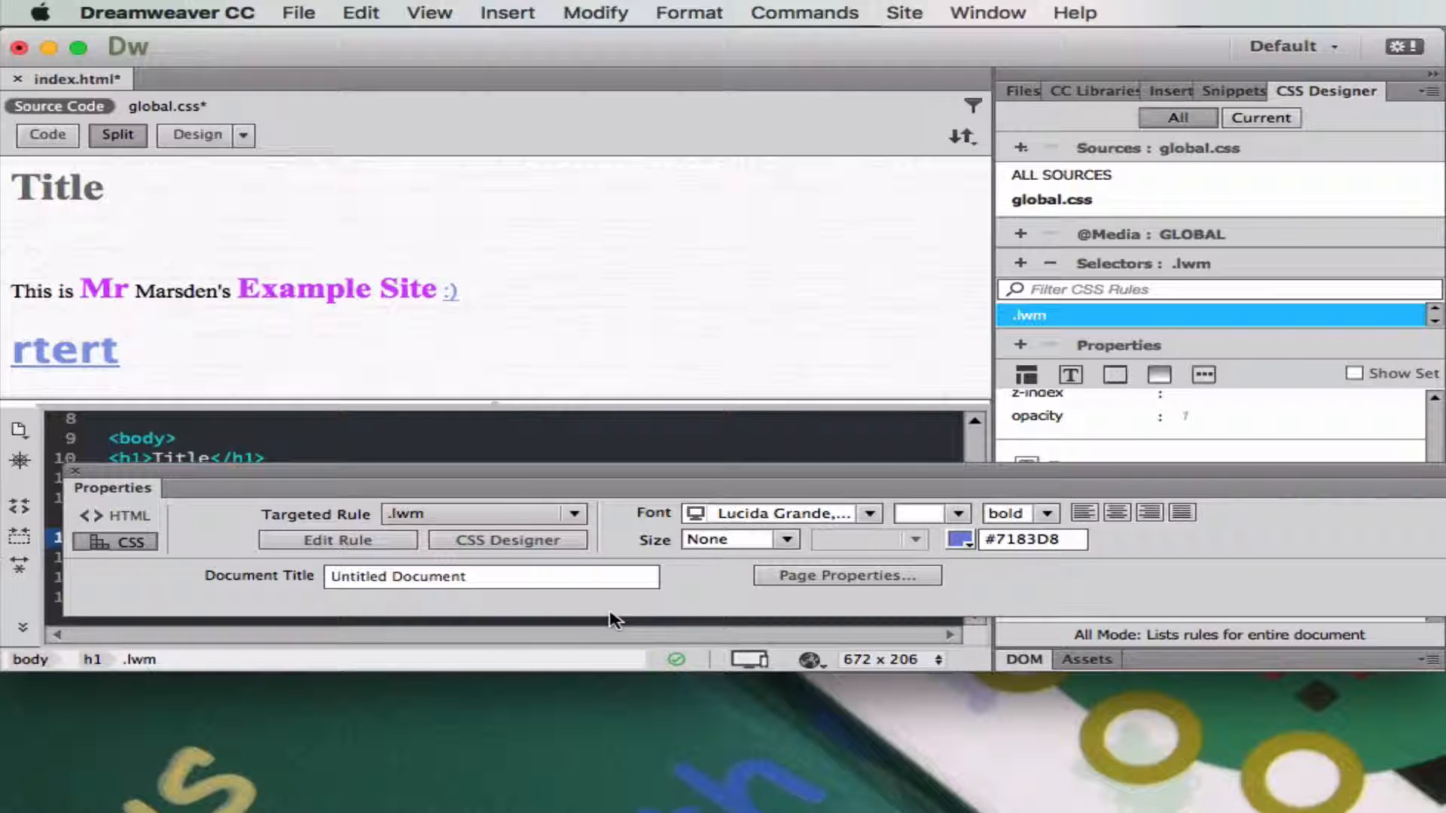
click(118, 349)
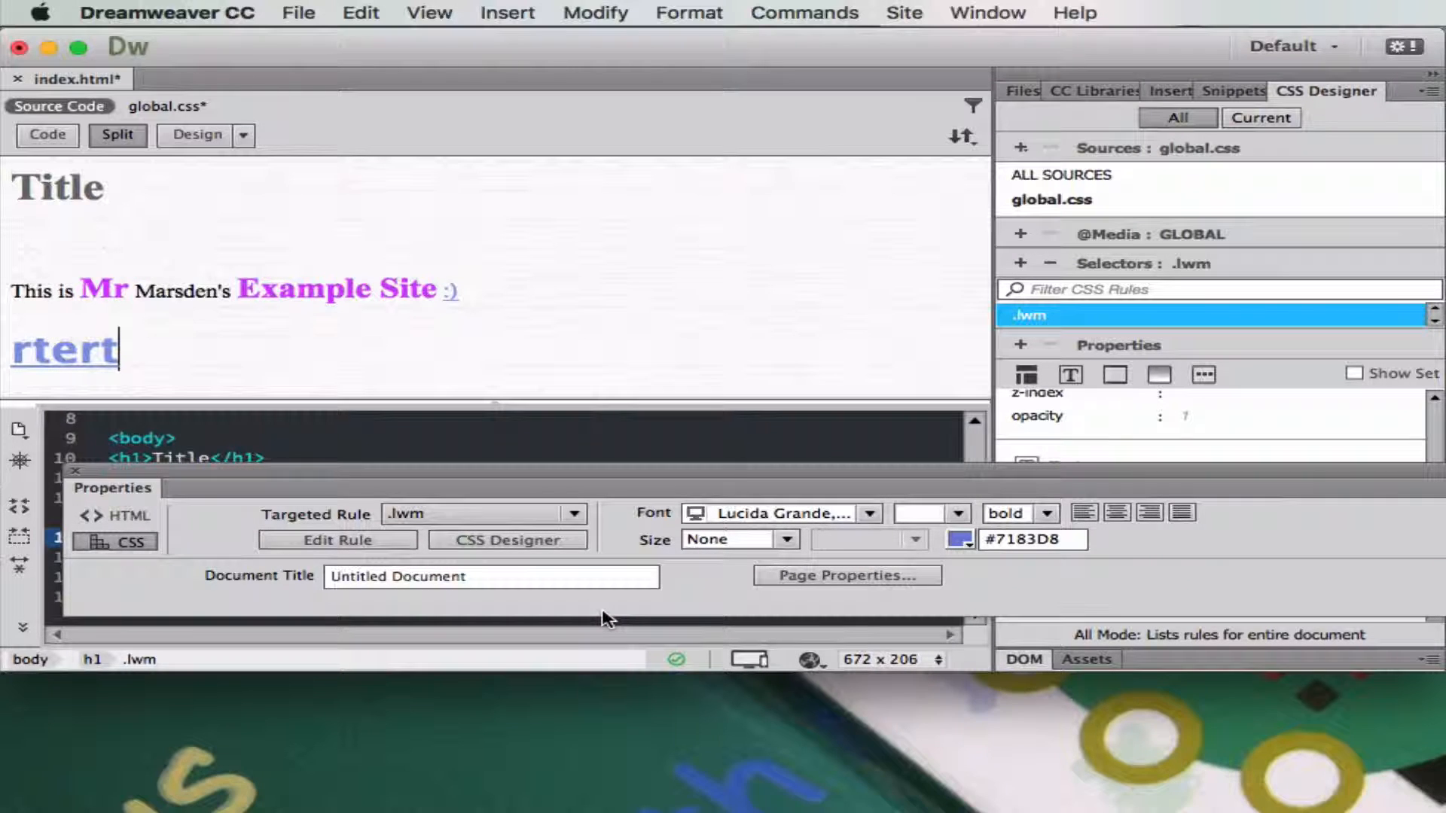